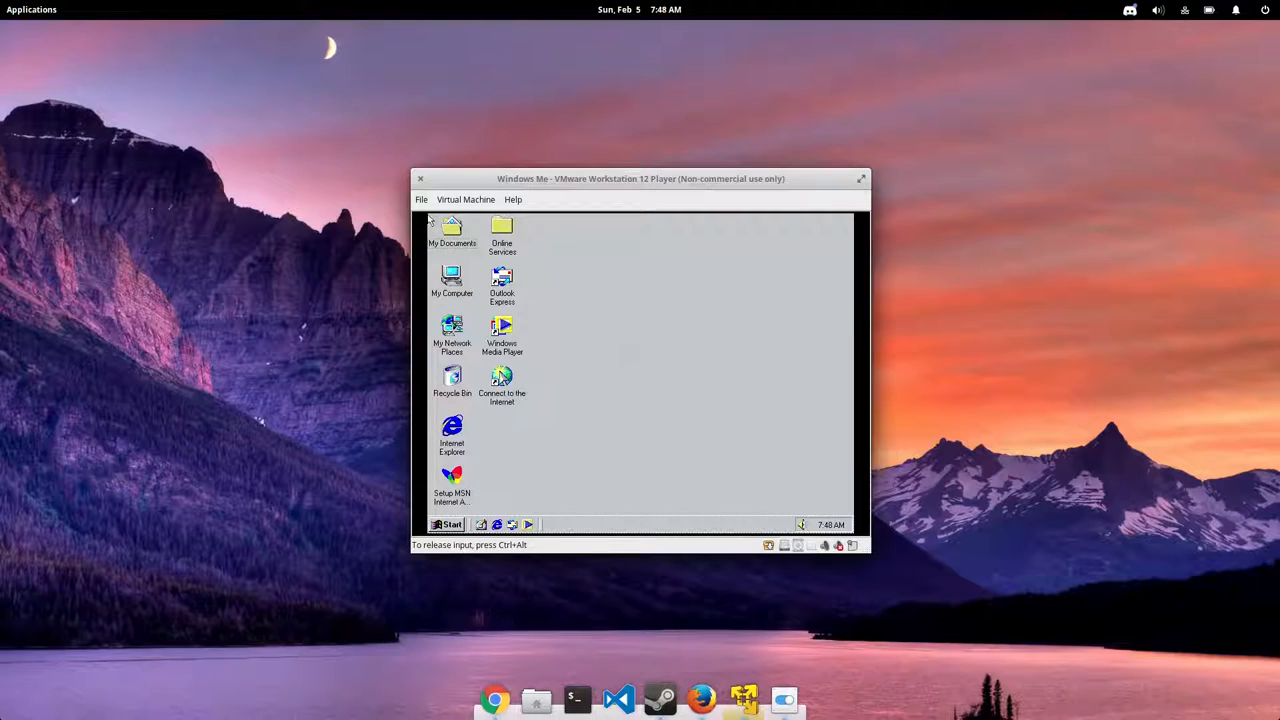
pyautogui.moveTo(597, 439)
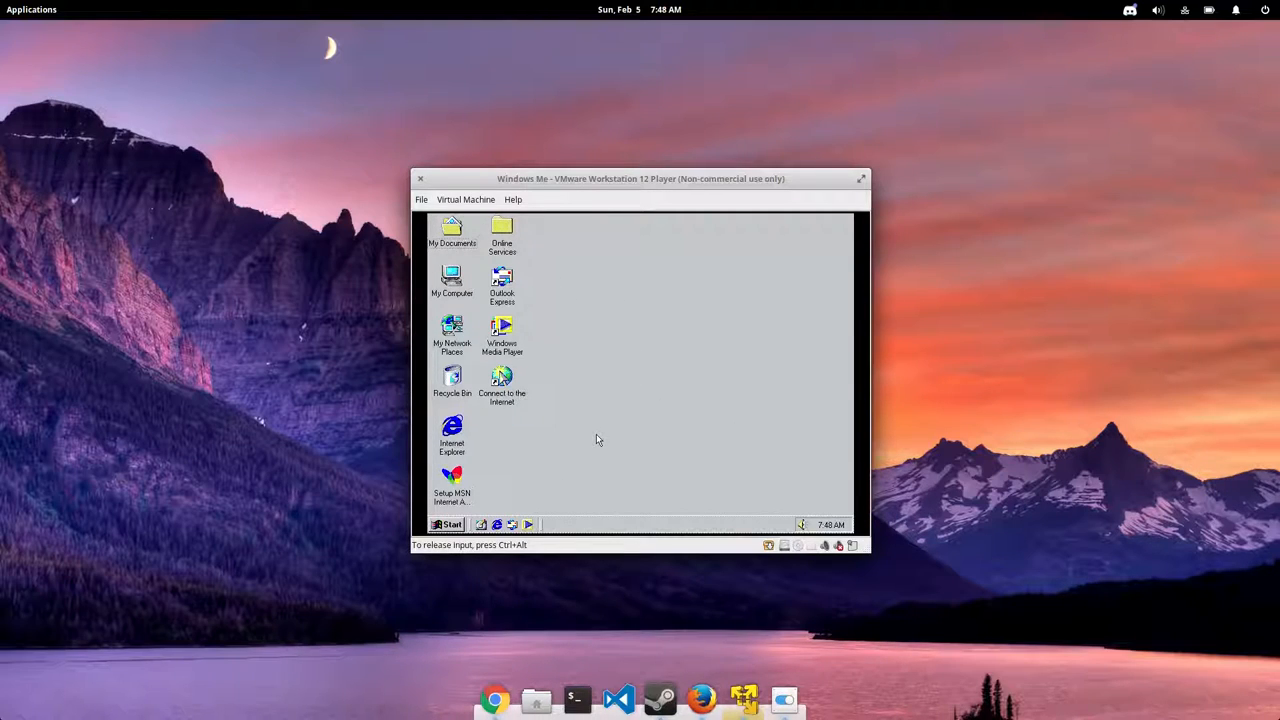
# Switch the Windows Me VM to full screen and bring up its Control Panel
pyautogui.click(465, 199)
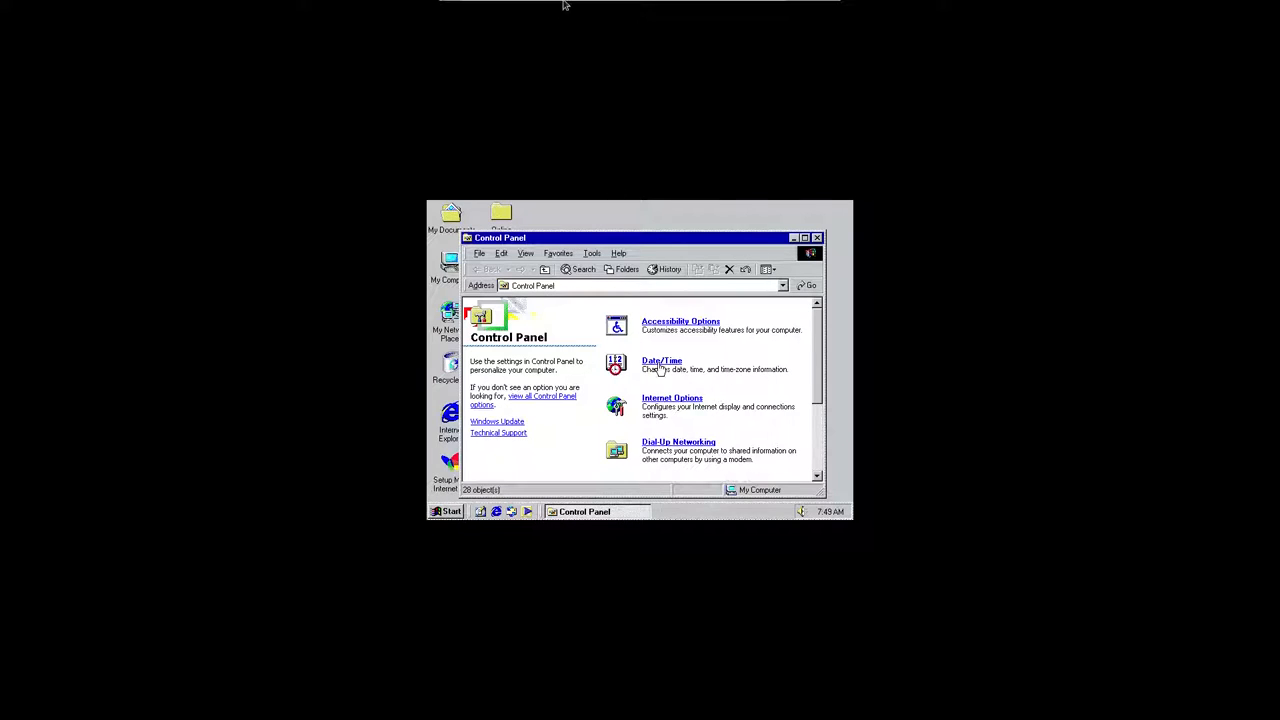
# Start reinstalling VMware Tools and run the installer with the Complete setup type
pyautogui.click(515, 9)
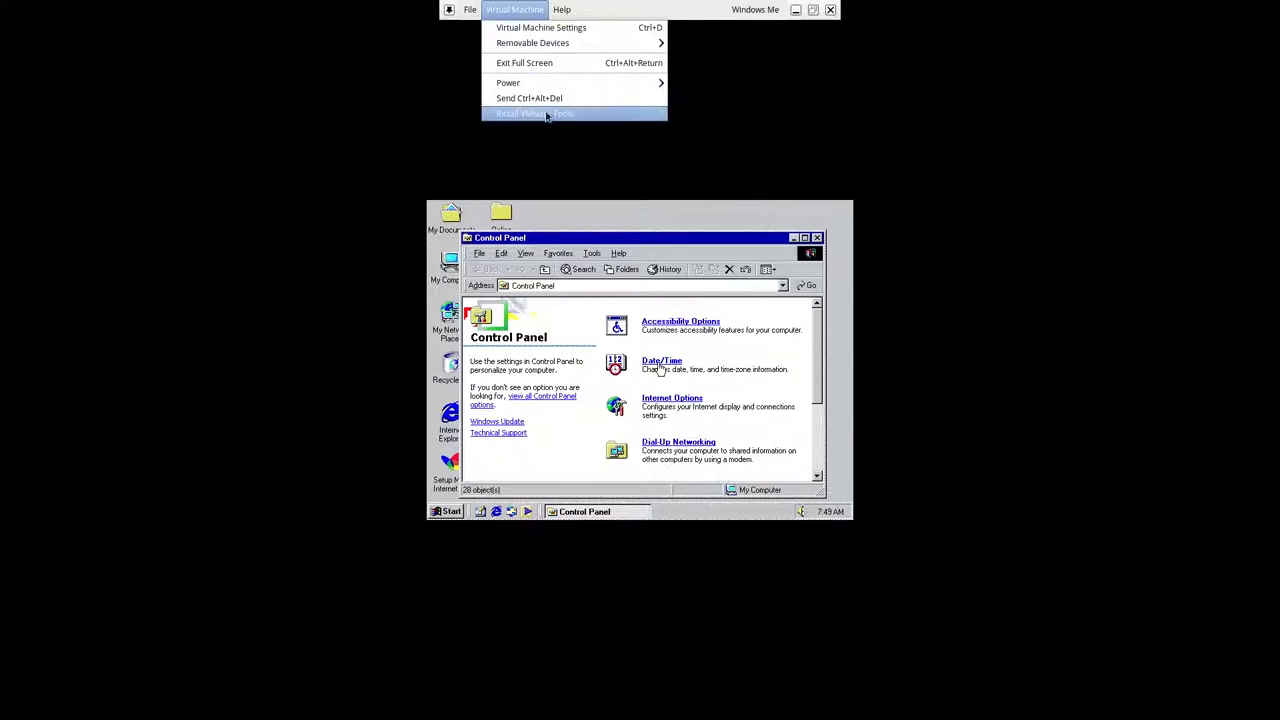
pyautogui.click(535, 113)
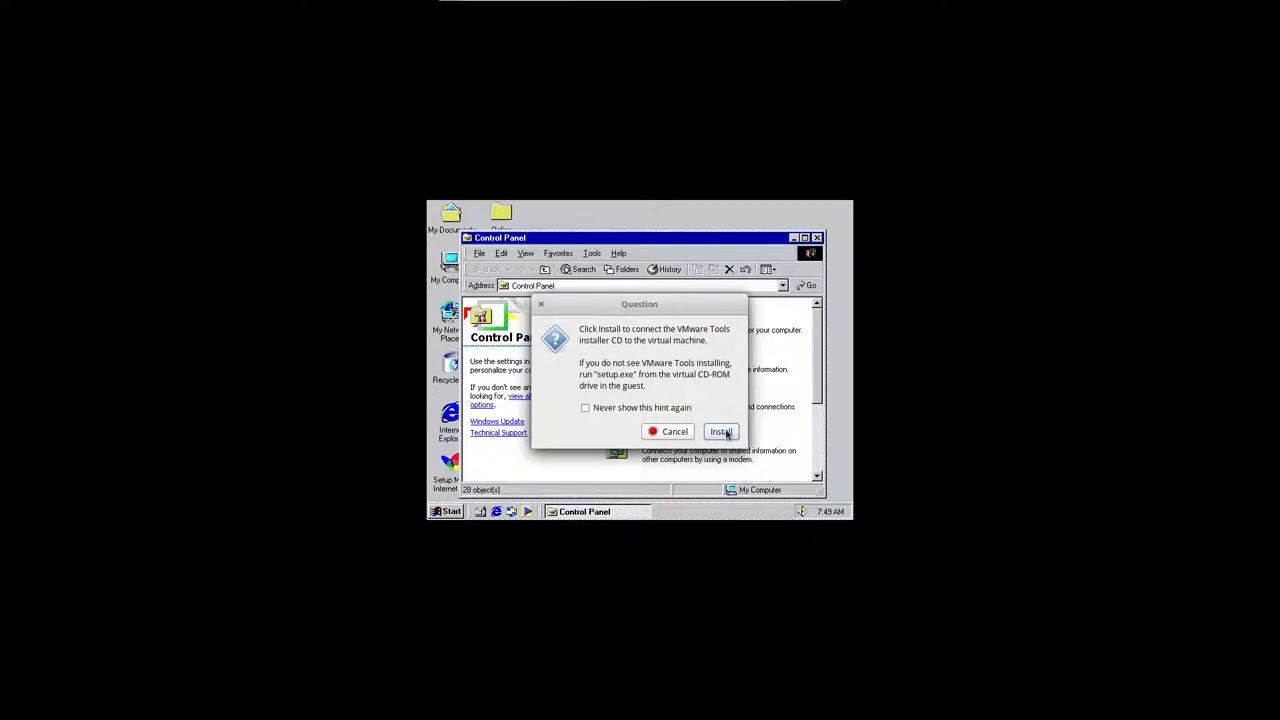
pyautogui.click(674, 431)
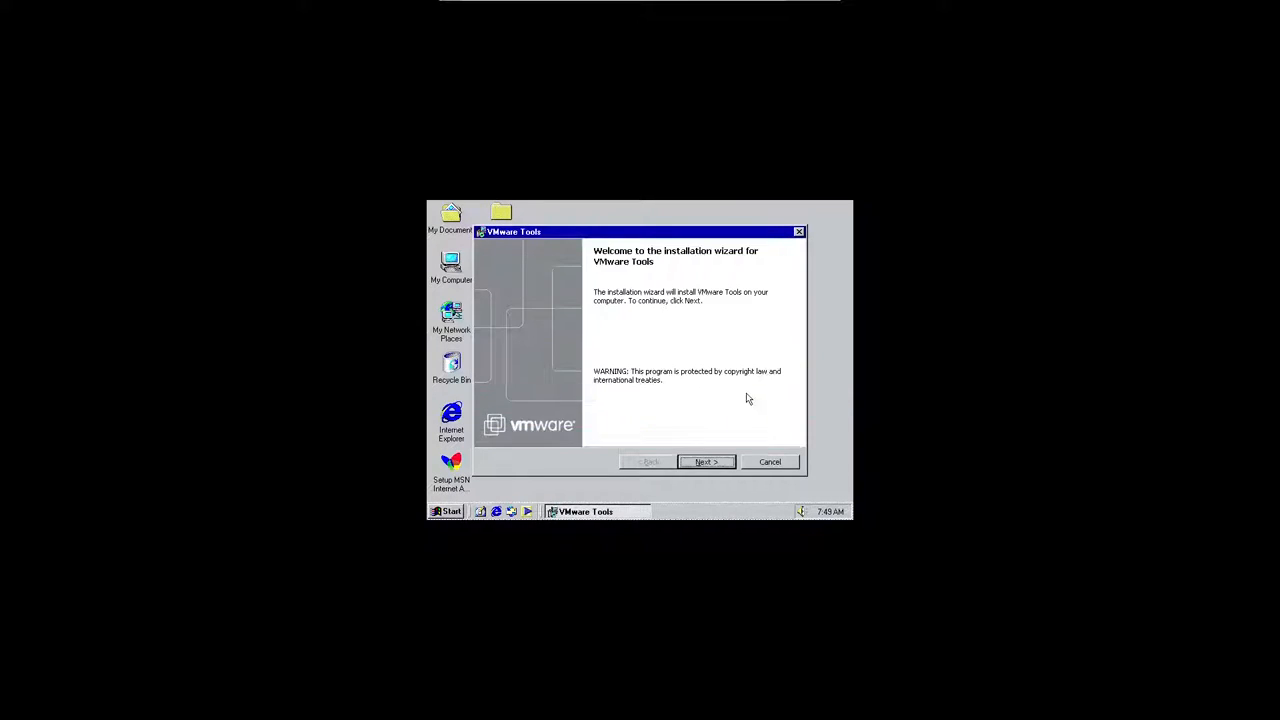
pyautogui.click(706, 461)
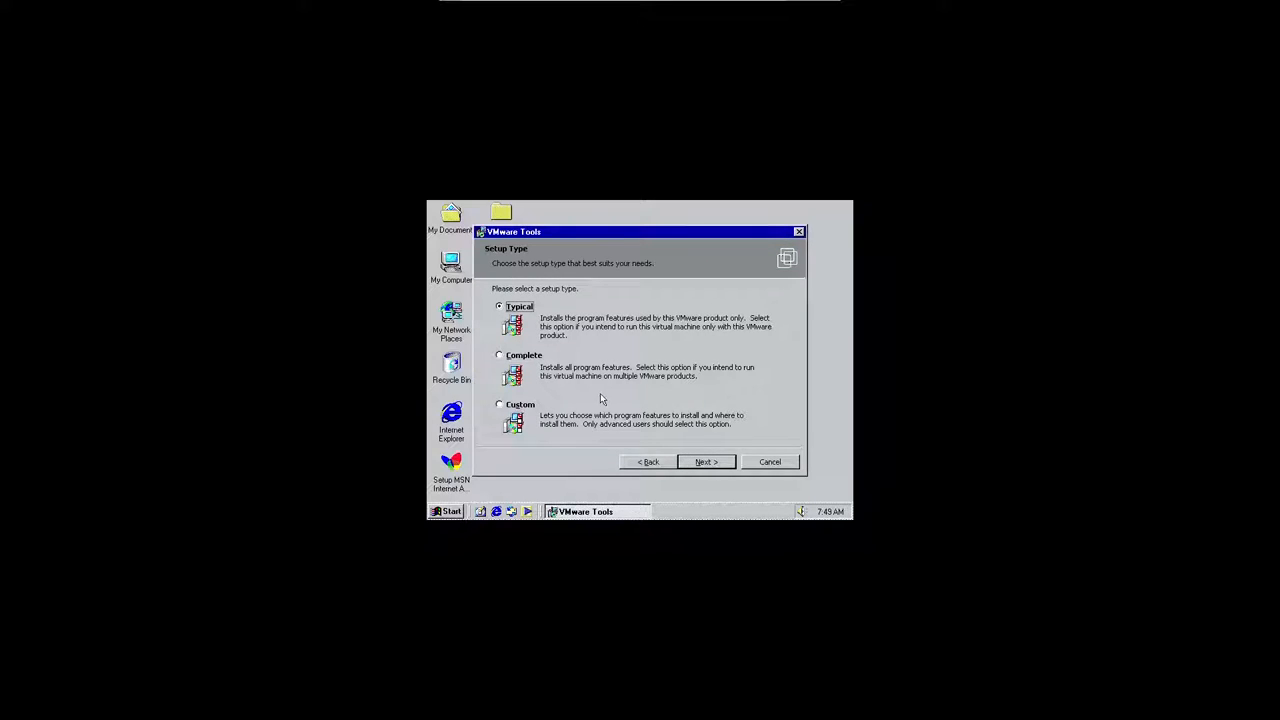
pyautogui.click(499, 355)
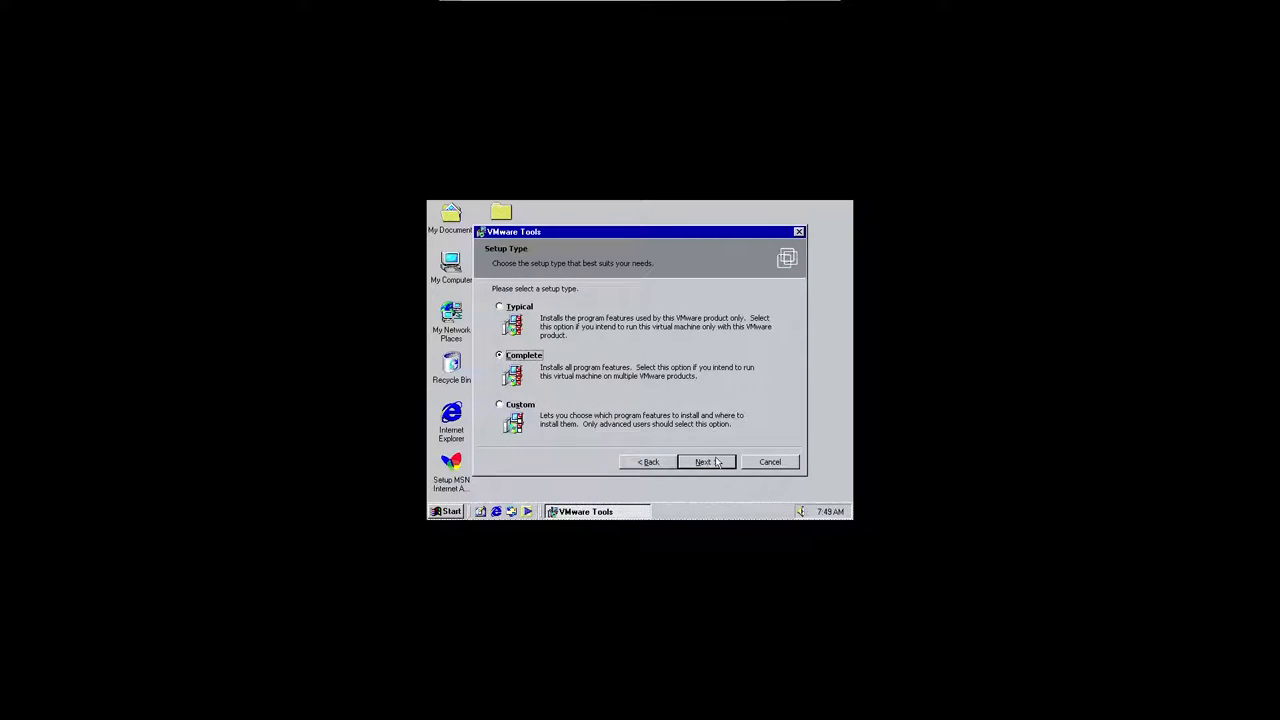
pyautogui.click(705, 461)
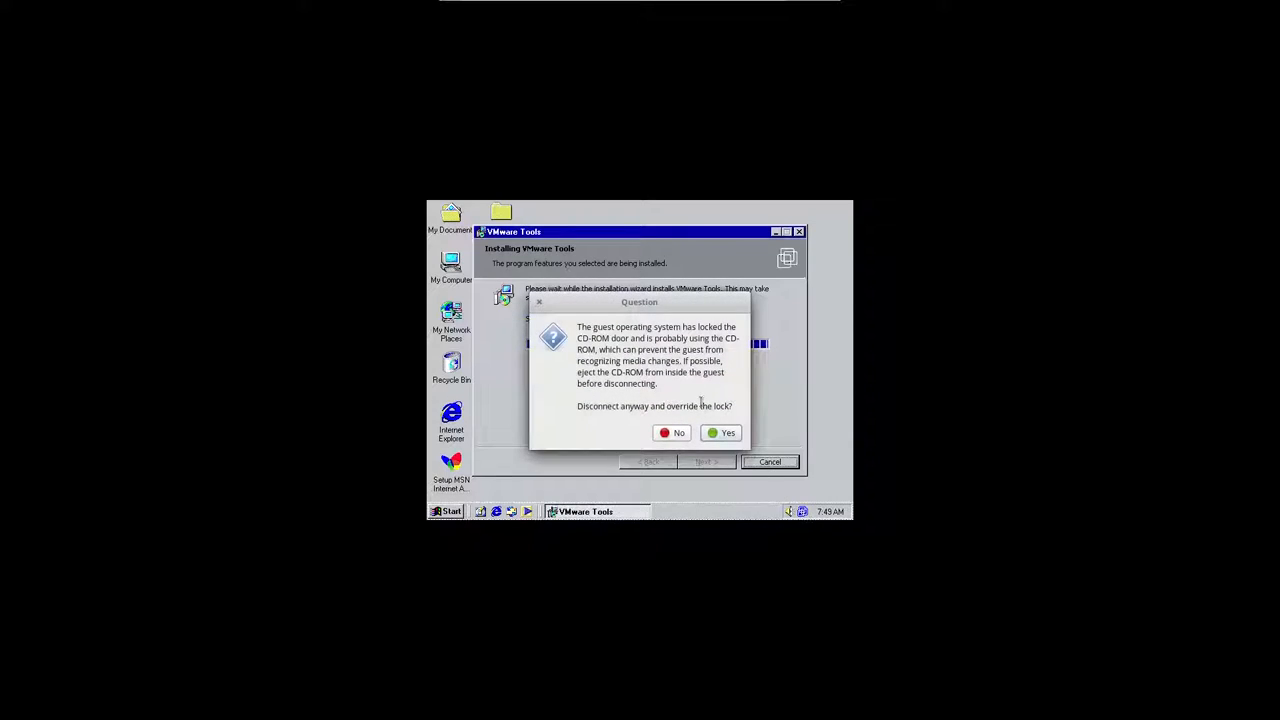
# Disconnect the CD-ROM, finish the wizard, confirm the disc eject, and restart Windows Me
pyautogui.click(721, 432)
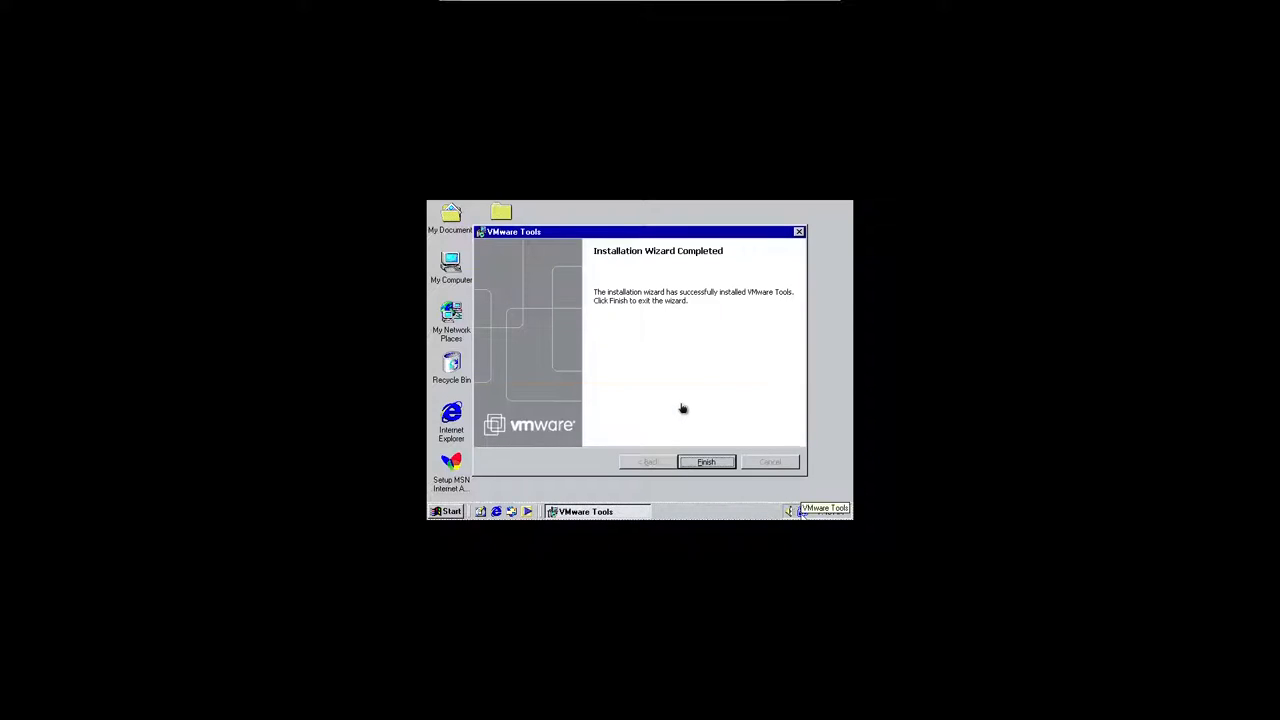
pyautogui.click(705, 461)
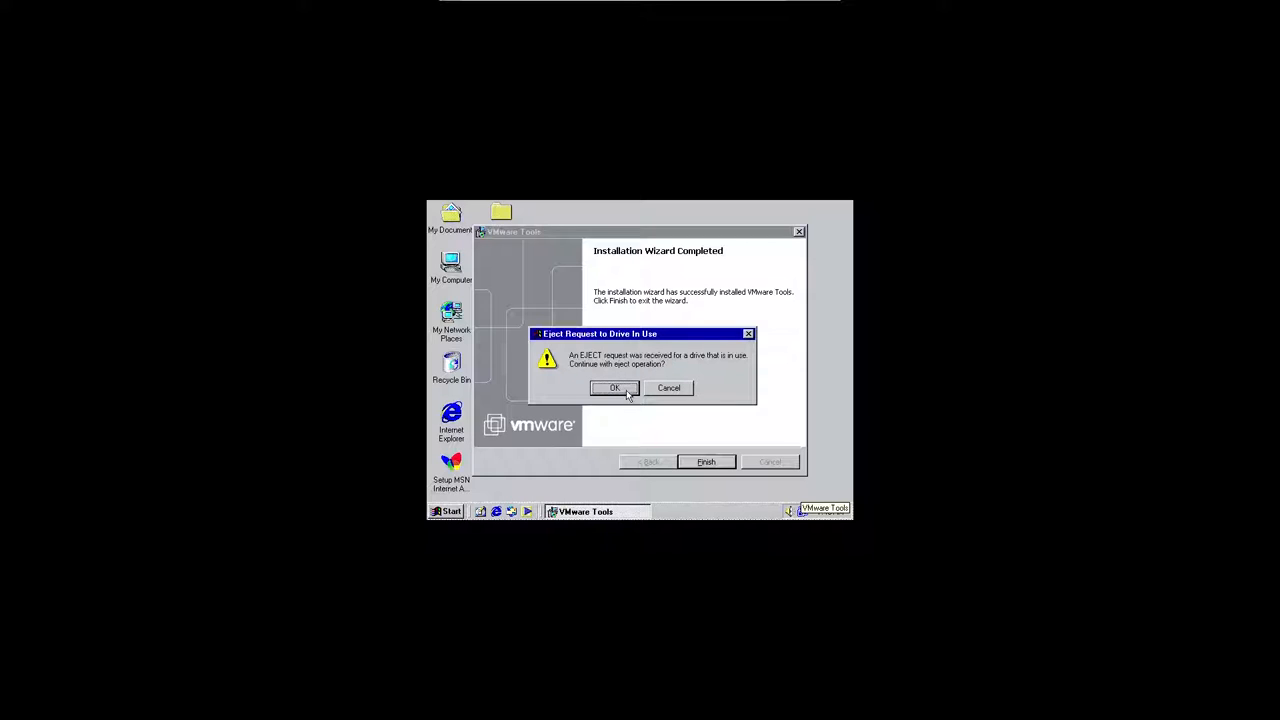
pyautogui.click(614, 388)
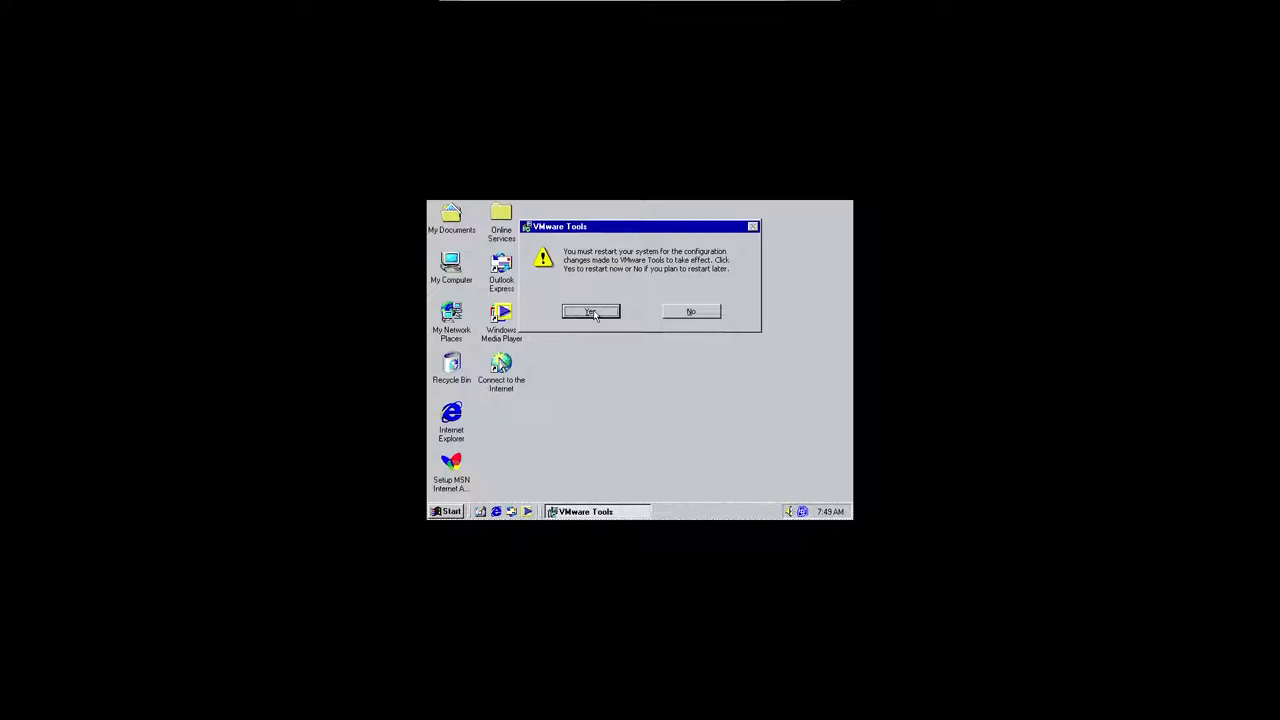
pyautogui.click(590, 311)
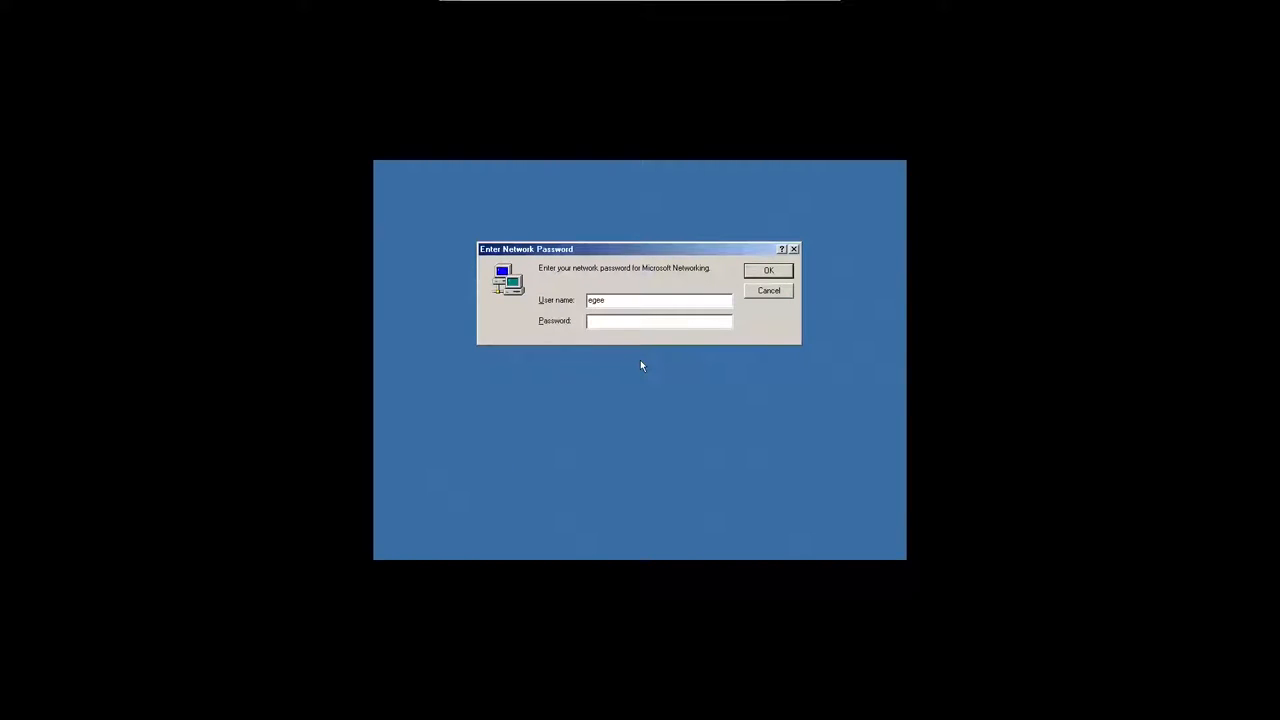
# Log in past the network password prompt and review the Devices, Scripts and Shrink tabs
pyautogui.click(768, 270)
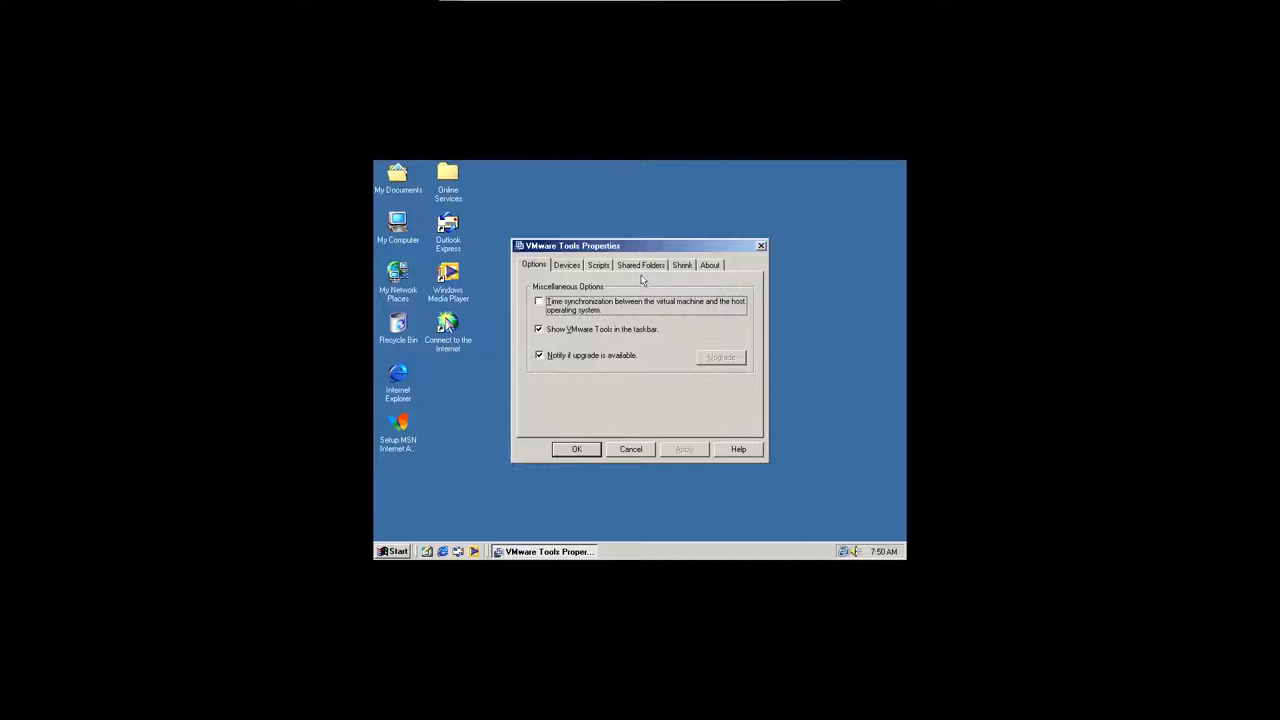
pyautogui.click(567, 265)
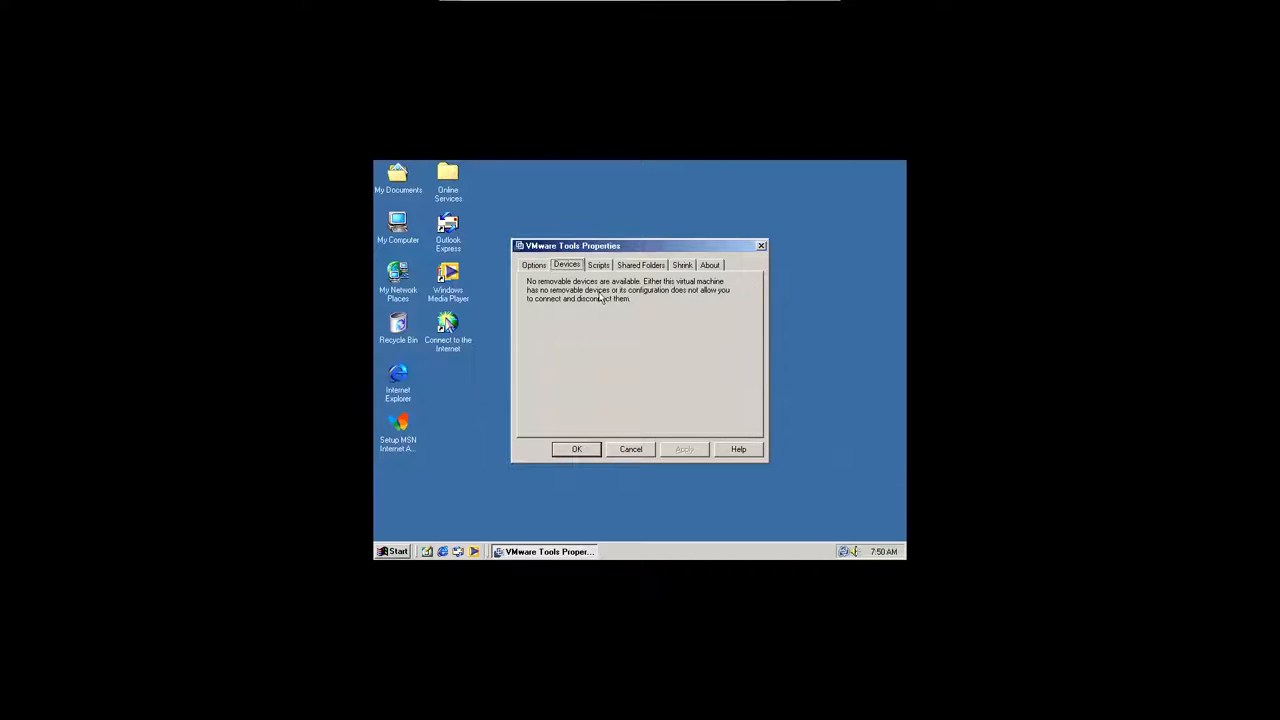
pyautogui.click(598, 264)
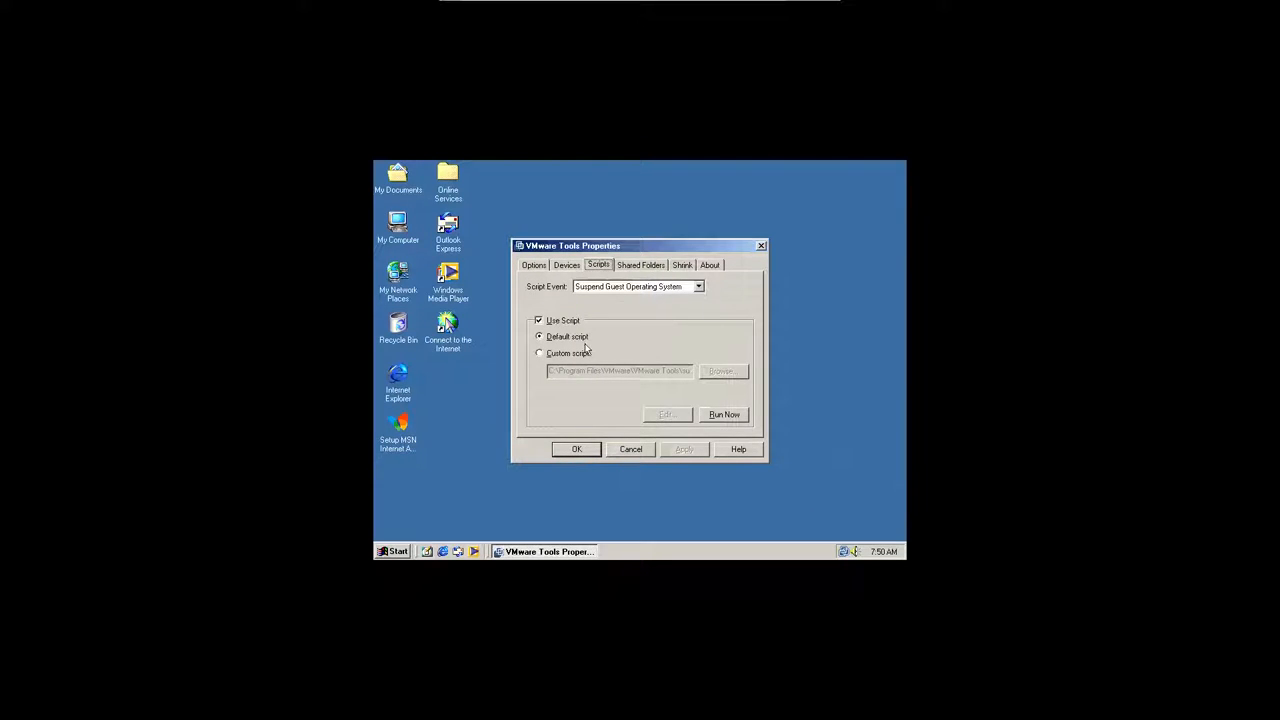
pyautogui.click(682, 265)
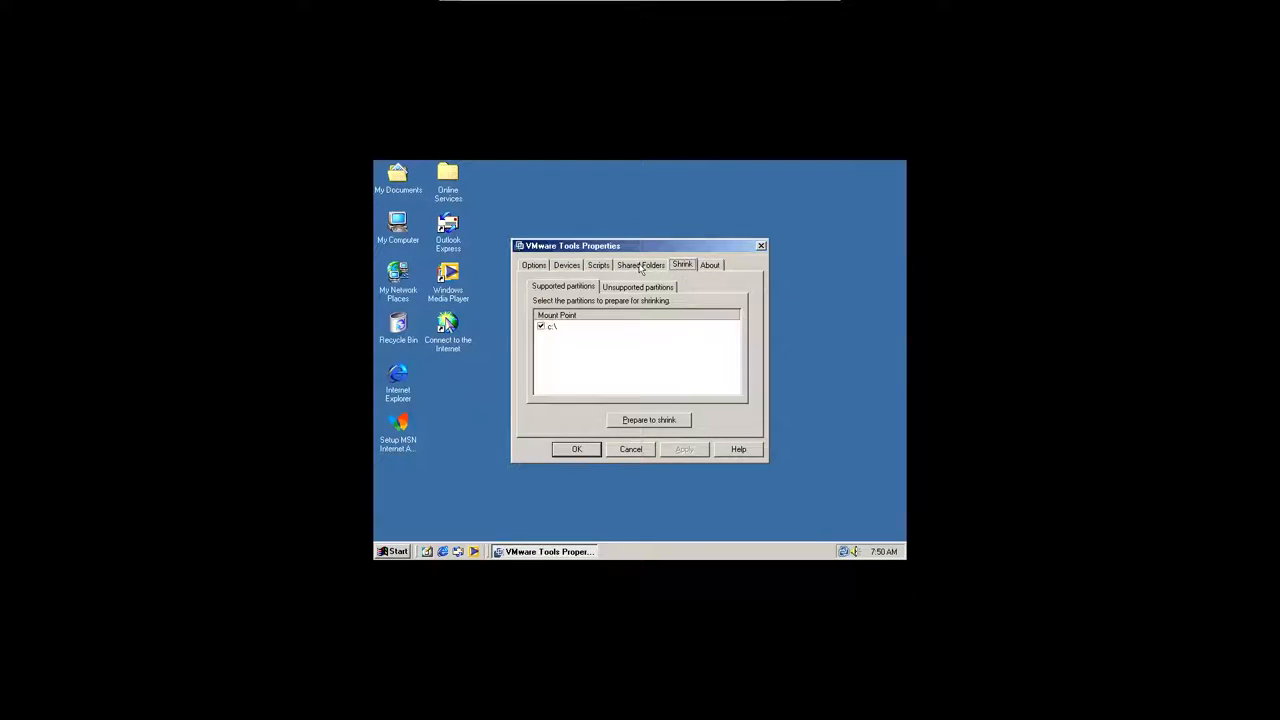
pyautogui.click(514, 9)
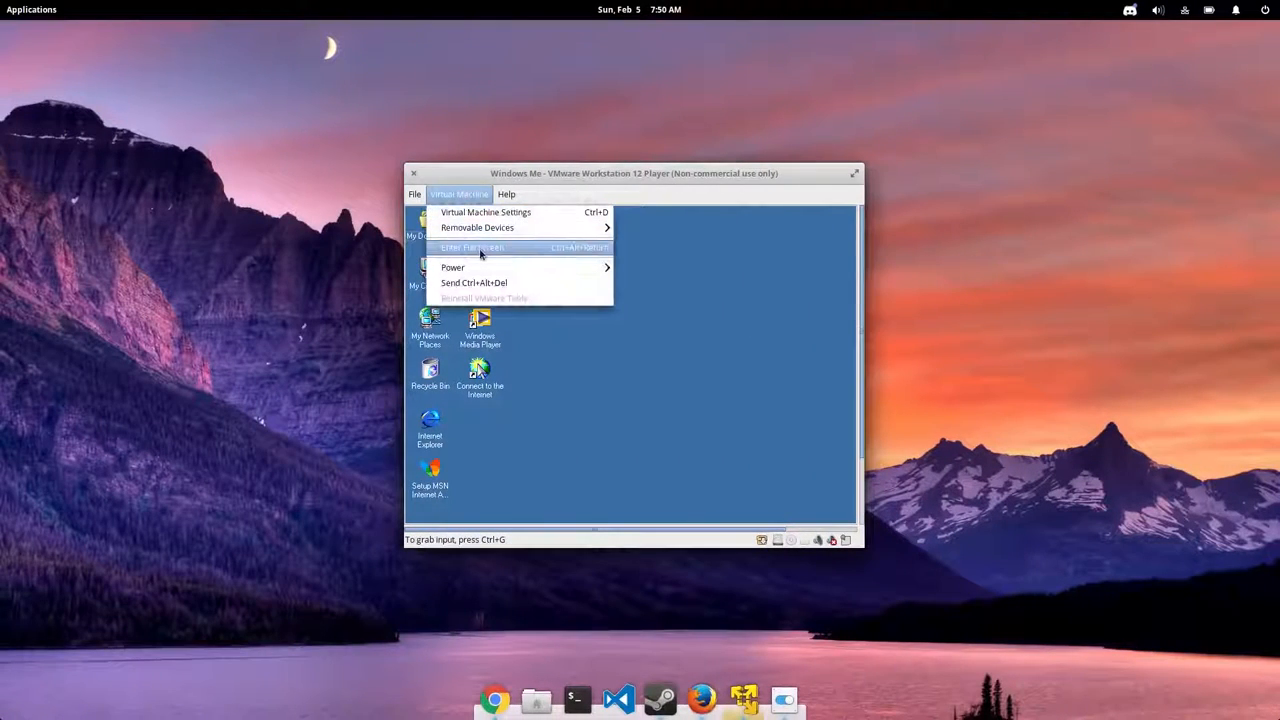
# Return to full screen and try resolutions 1792x1344, 1280x1024 and 1400x1050
pyautogui.click(473, 247)
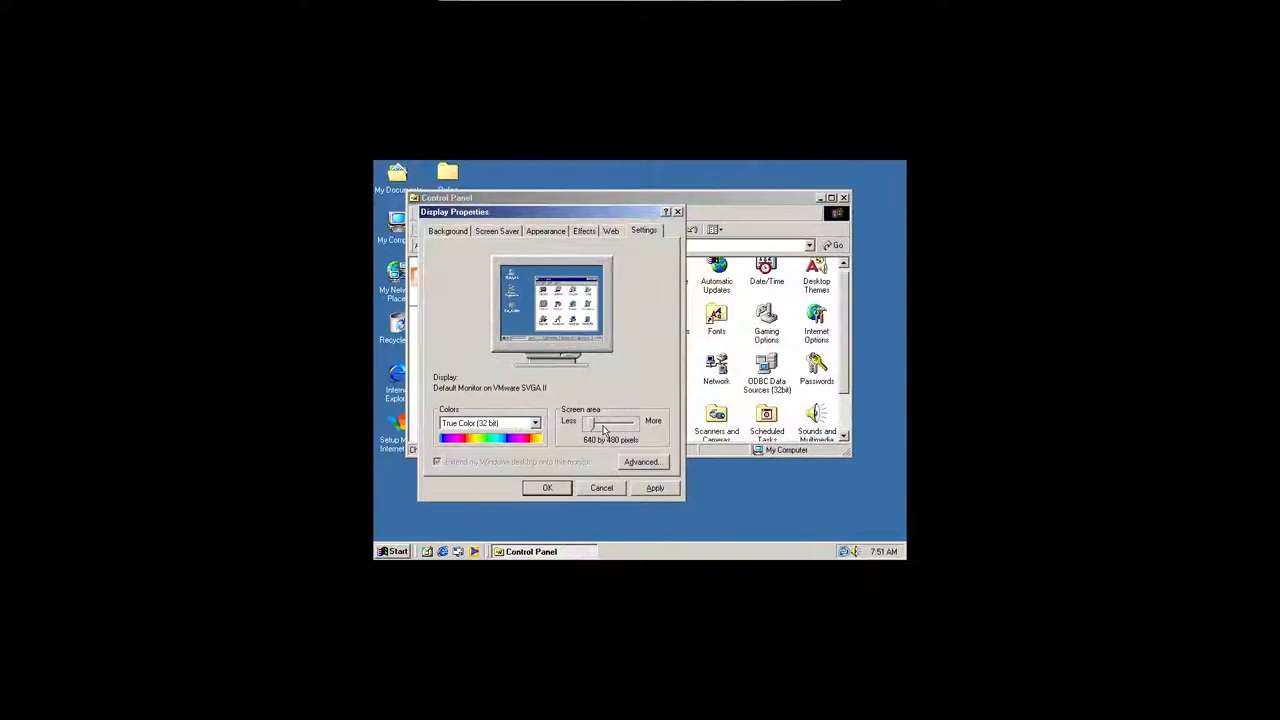
pyautogui.moveTo(600, 422); pyautogui.dragTo(628, 422)
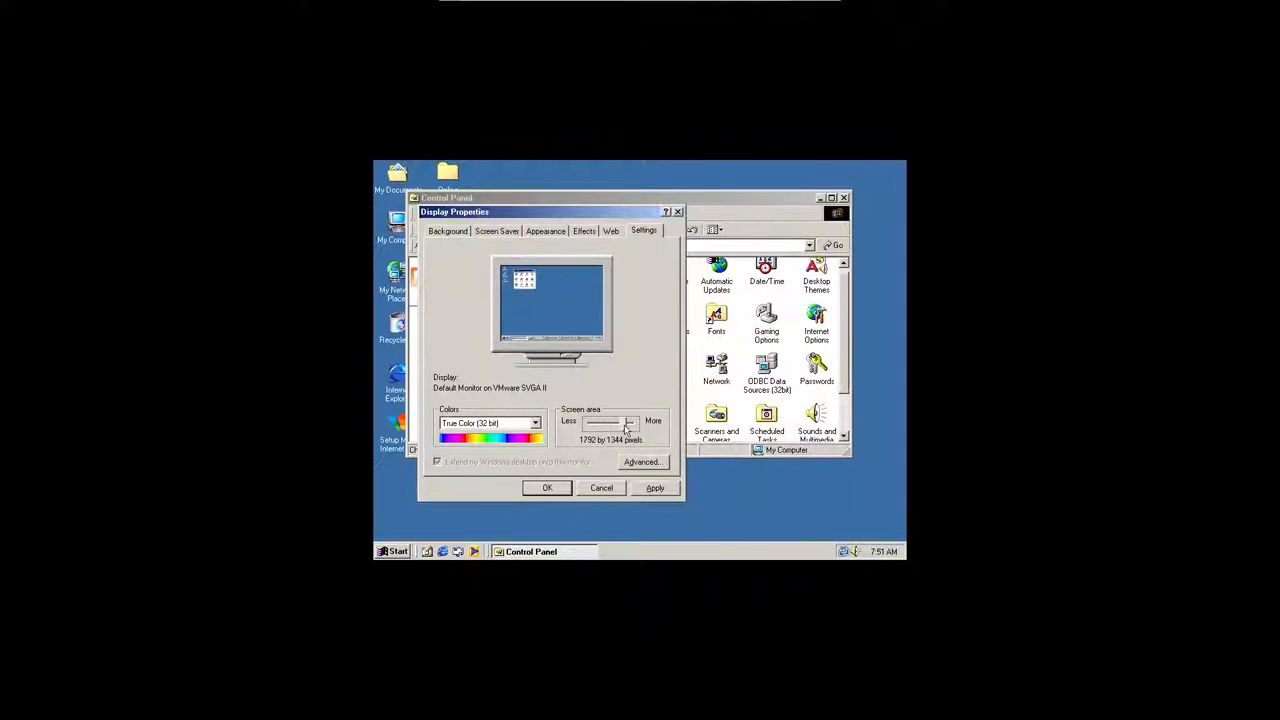
pyautogui.moveTo(628, 422); pyautogui.dragTo(600, 422)
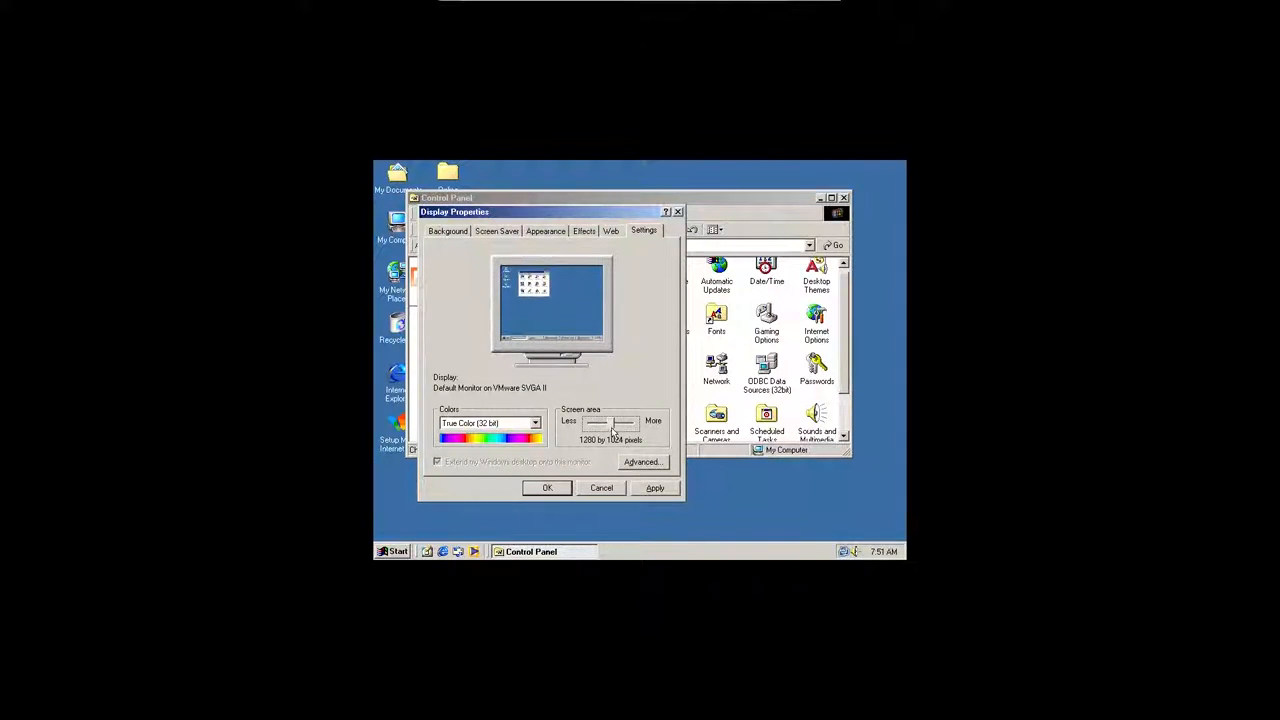
pyautogui.moveTo(597, 421); pyautogui.dragTo(618, 421)
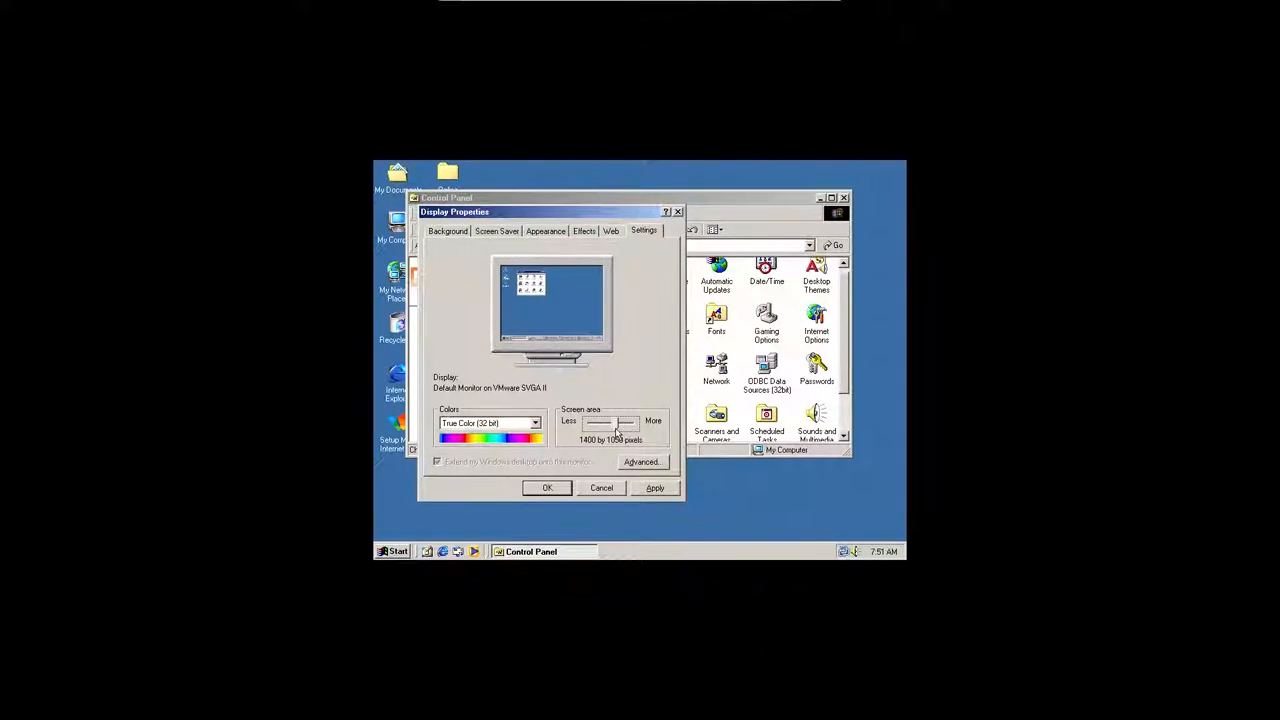
pyautogui.moveTo(605, 422); pyautogui.dragTo(625, 422)
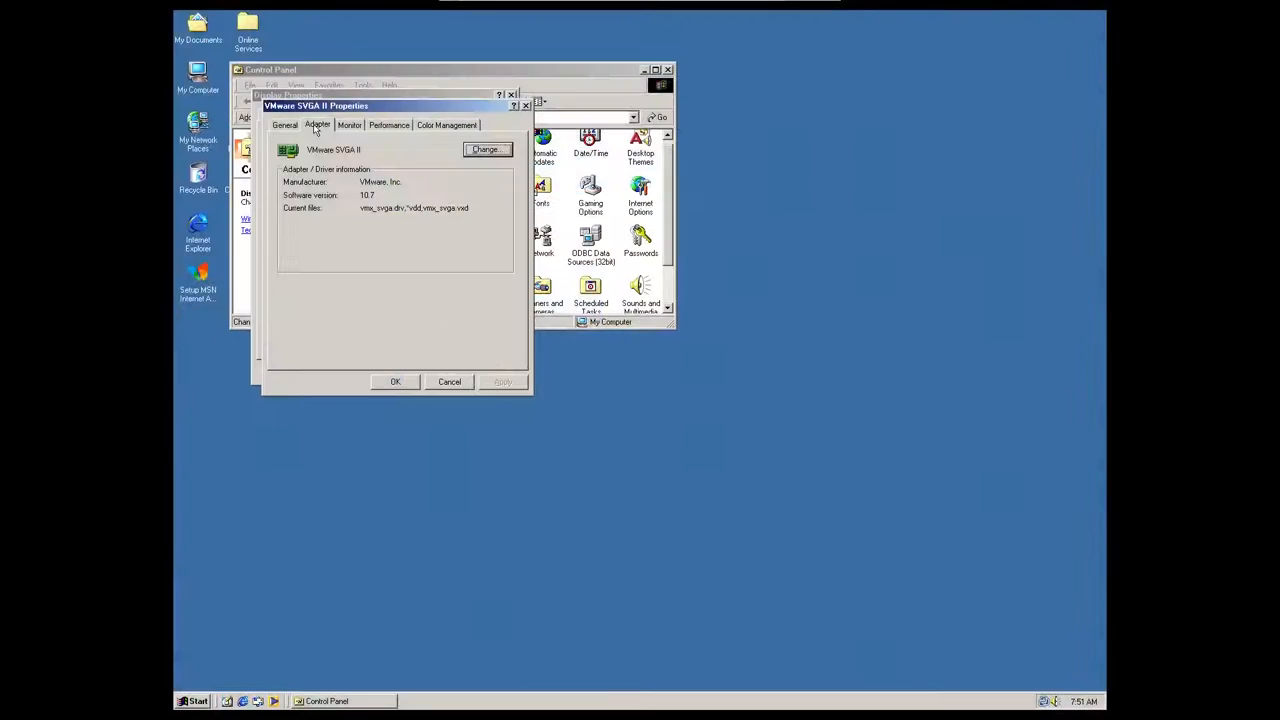
# Set VMware SVGA II hardware acceleration to None and close Display Properties
pyautogui.click(349, 124)
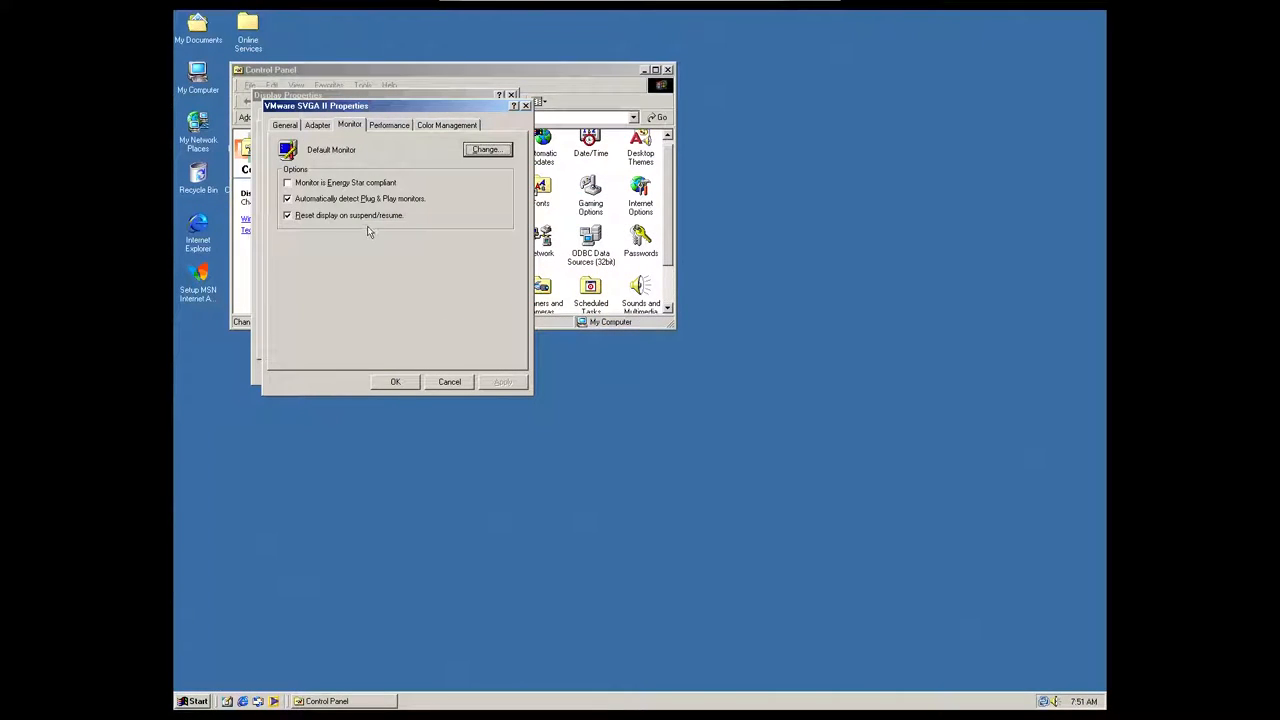
pyautogui.click(389, 124)
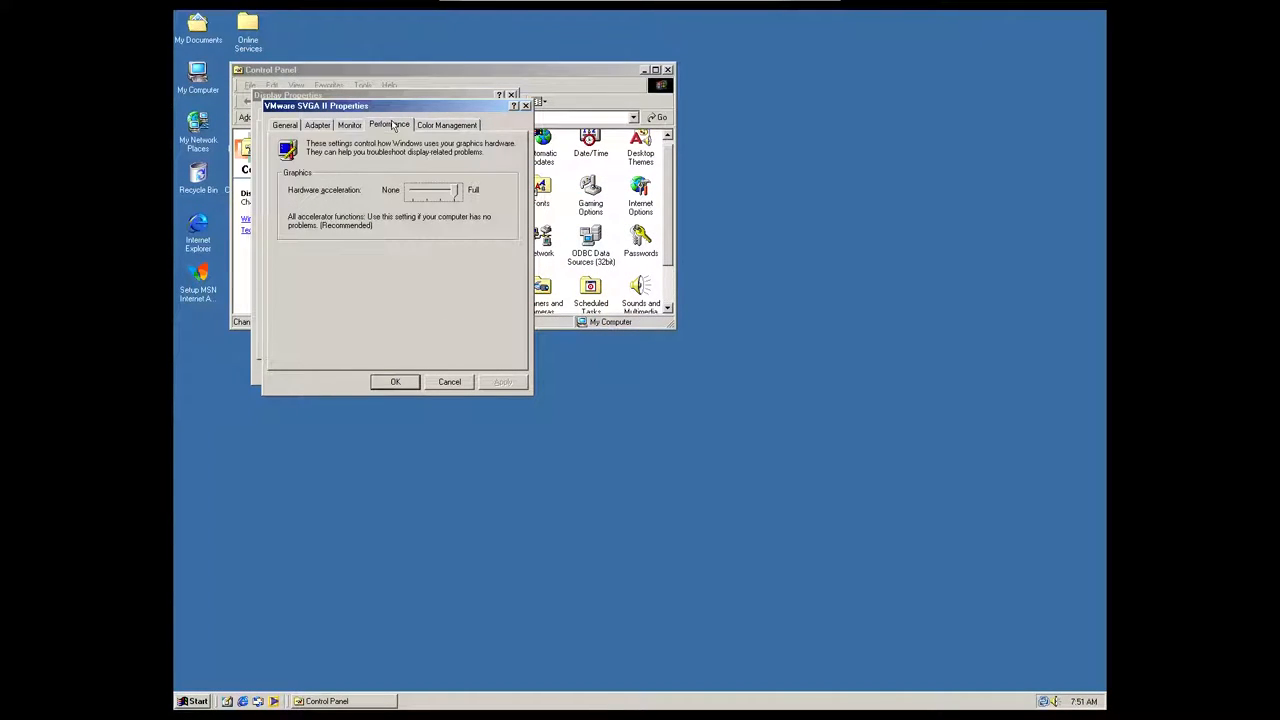
pyautogui.moveTo(450, 190); pyautogui.dragTo(405, 190)
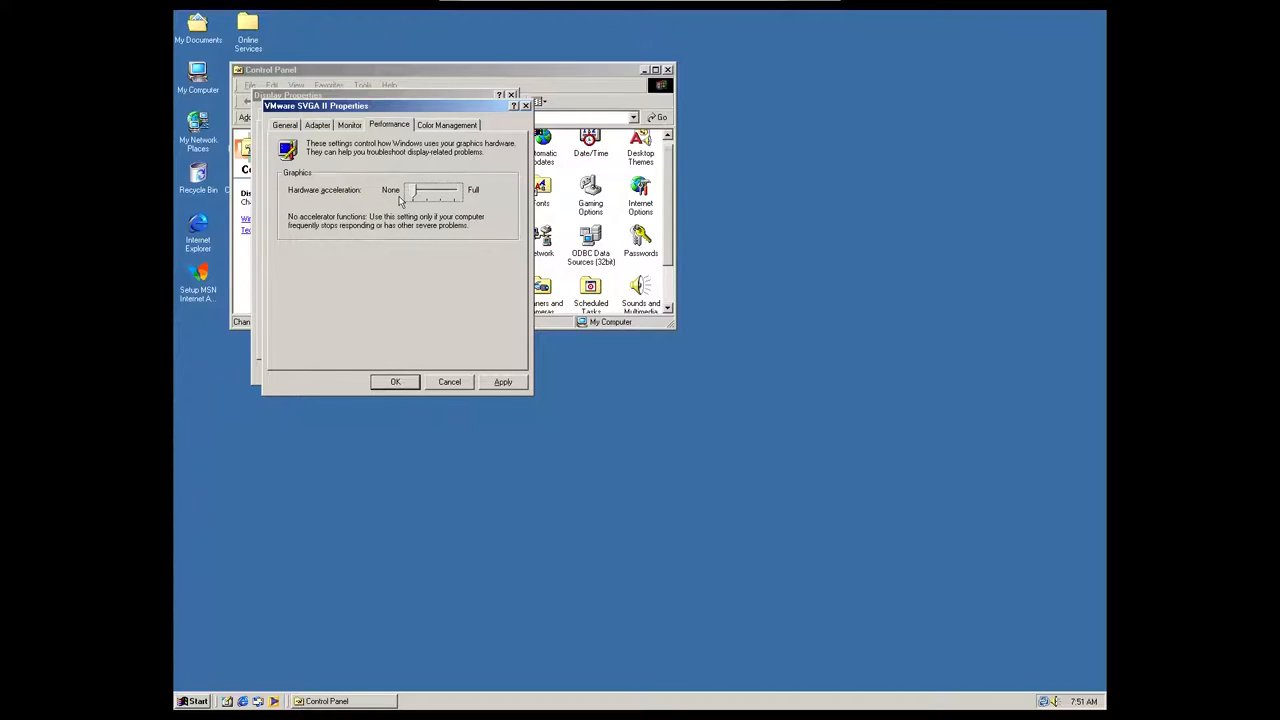
pyautogui.click(447, 124)
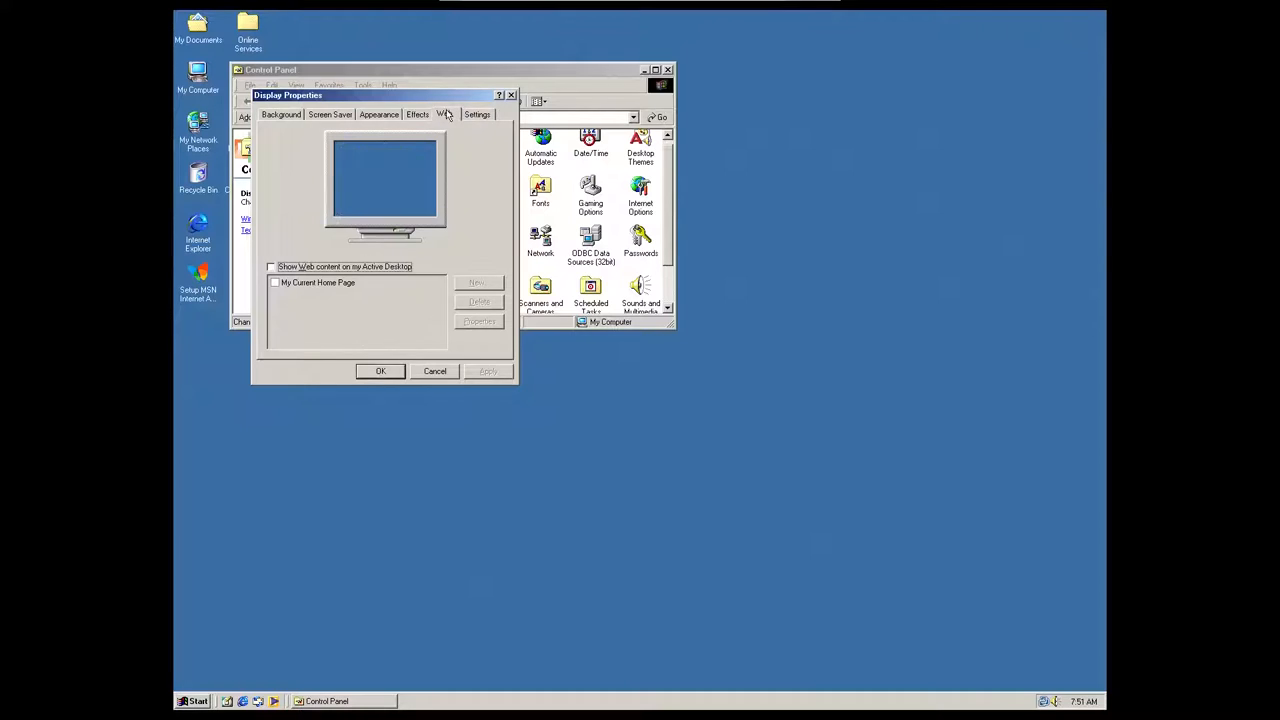
pyautogui.click(435, 371)
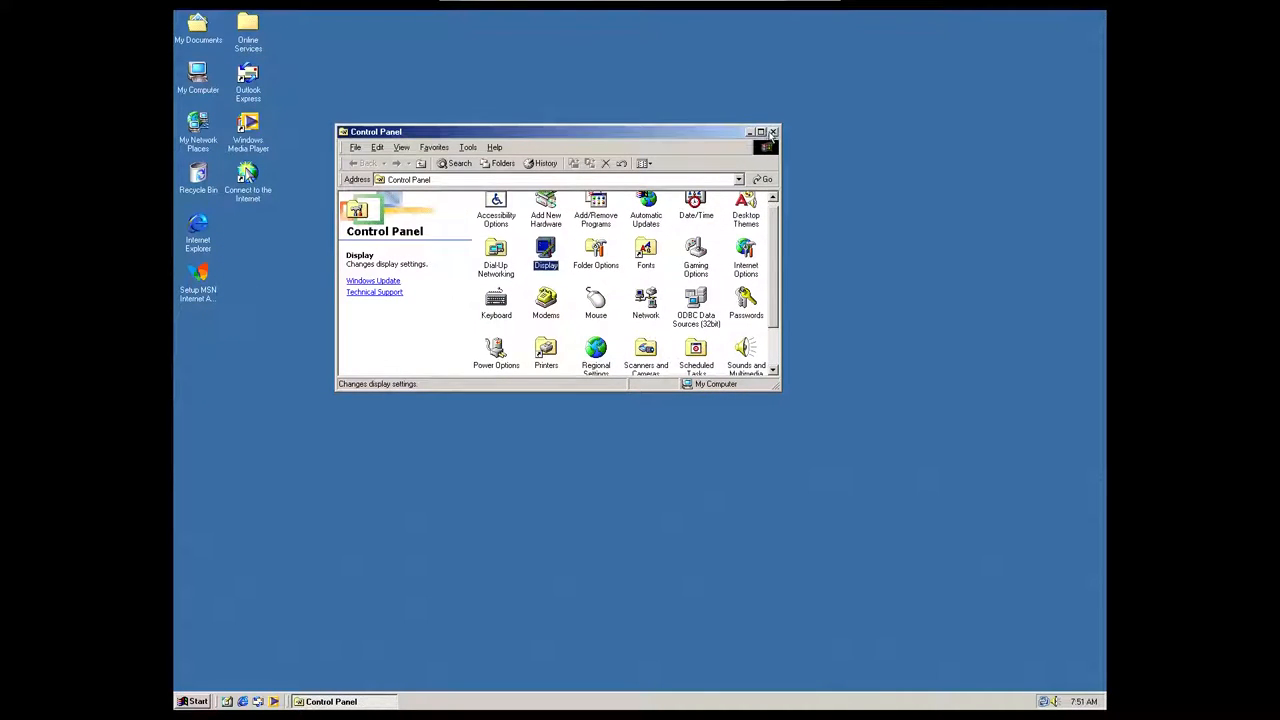
# Restart Windows Me, exit full screen, maximize the window, and return to full screen
pyautogui.click(773, 131)
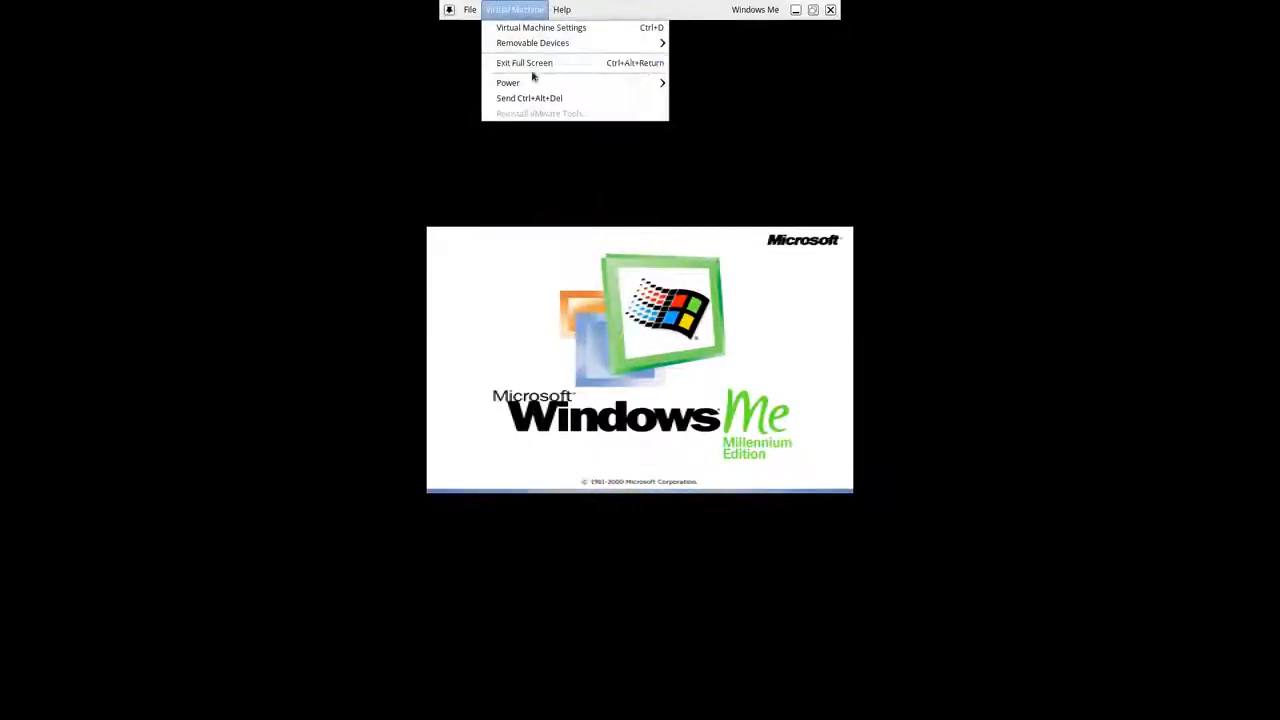
pyautogui.click(524, 62)
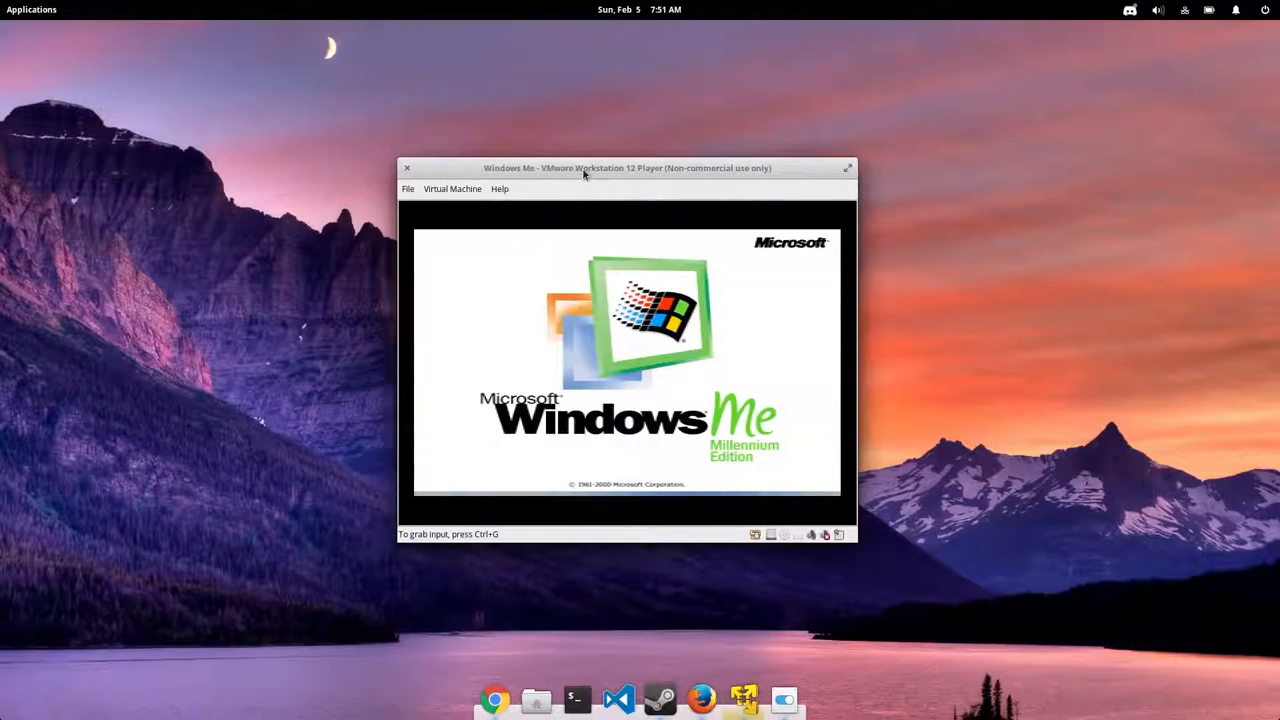
pyautogui.click(847, 167)
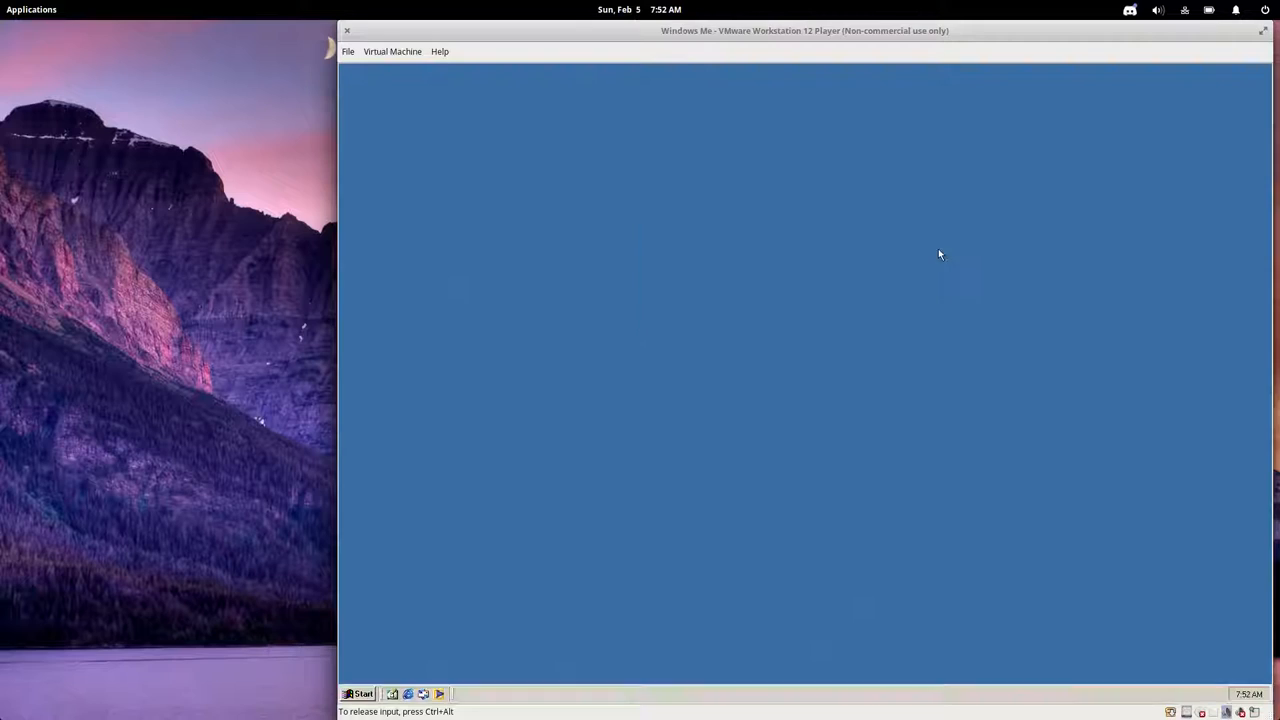
pyautogui.click(392, 51)
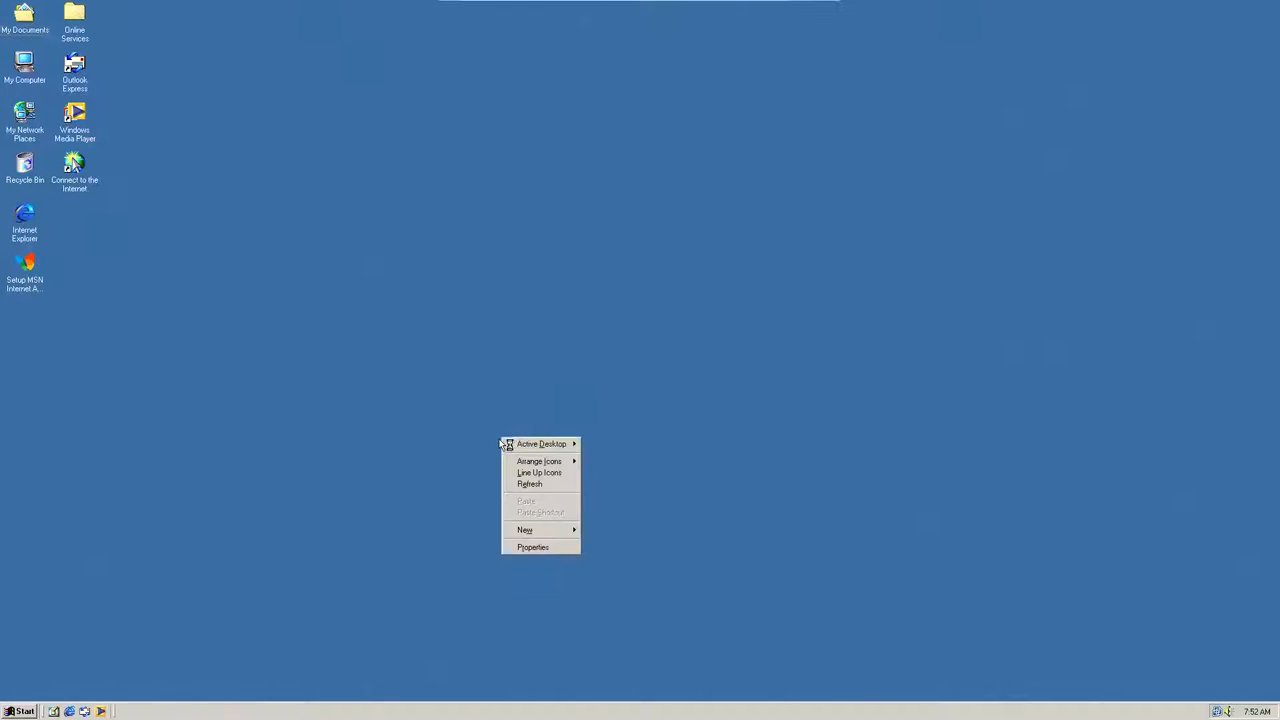
# Check the 1920x1080 true colour settings, then preview the 3D Maze and 3D Flying Objects screensavers
pyautogui.click(533, 547)
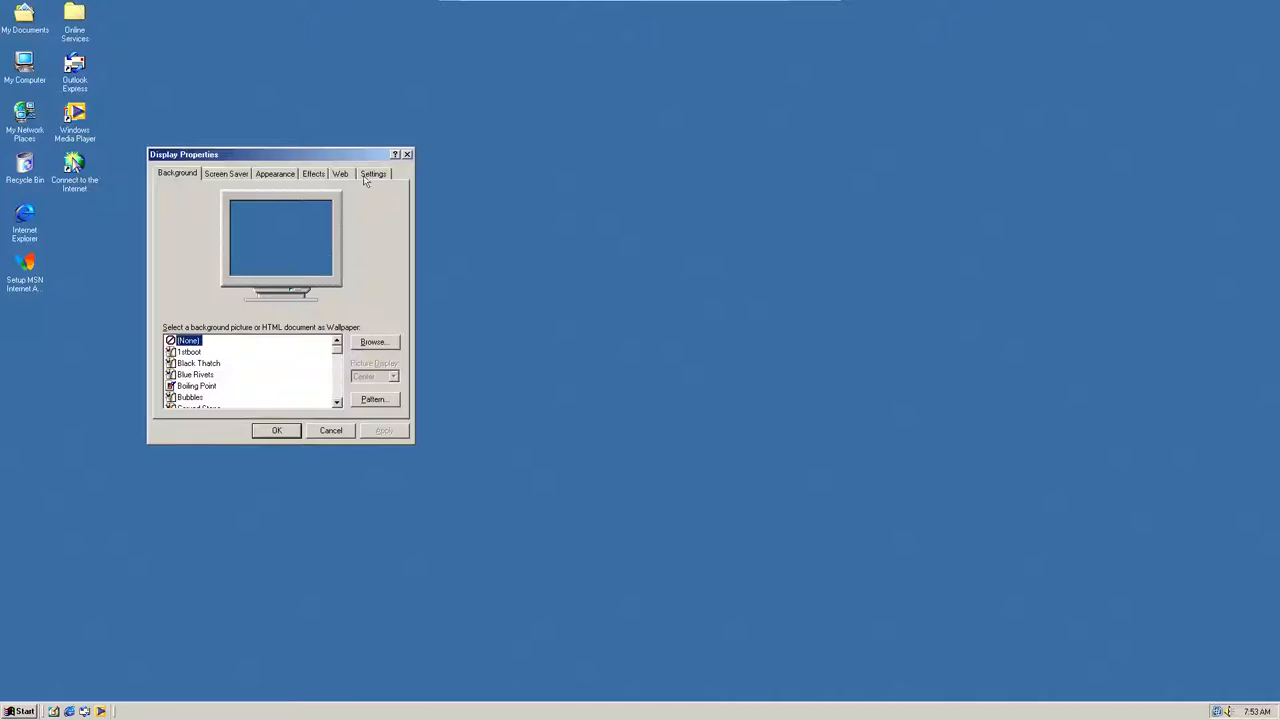
pyautogui.click(373, 173)
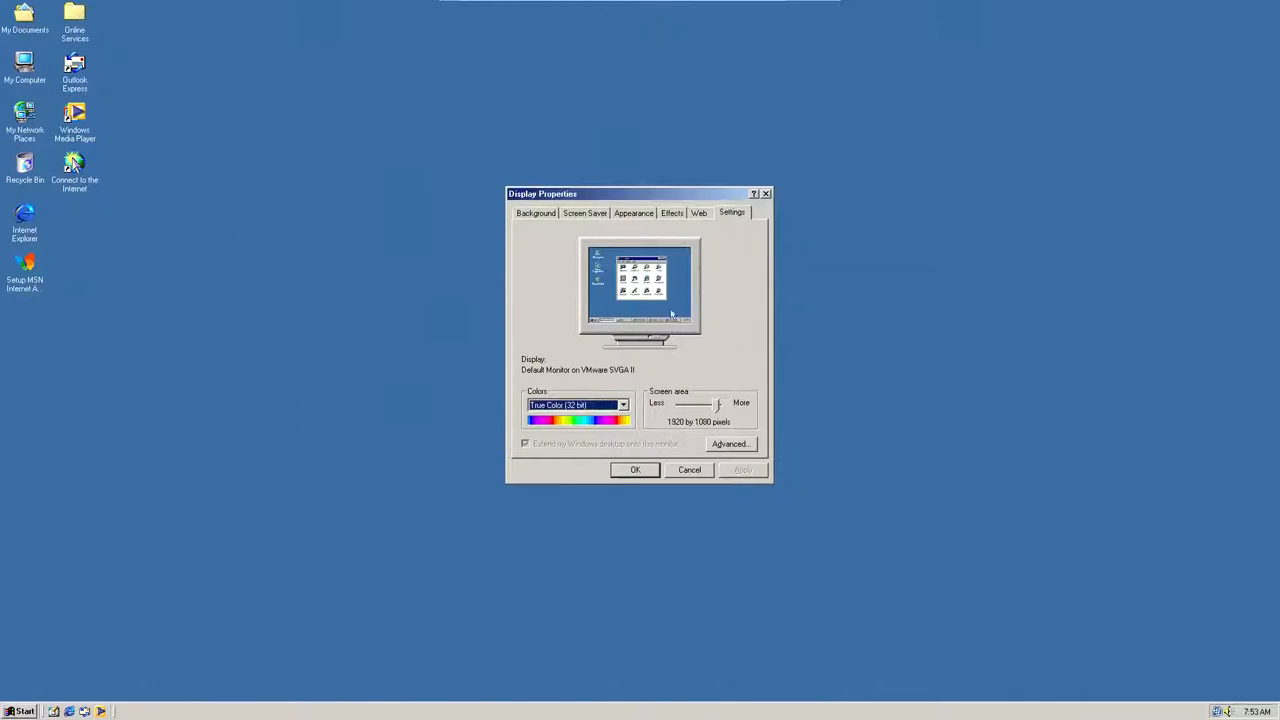
pyautogui.click(535, 212)
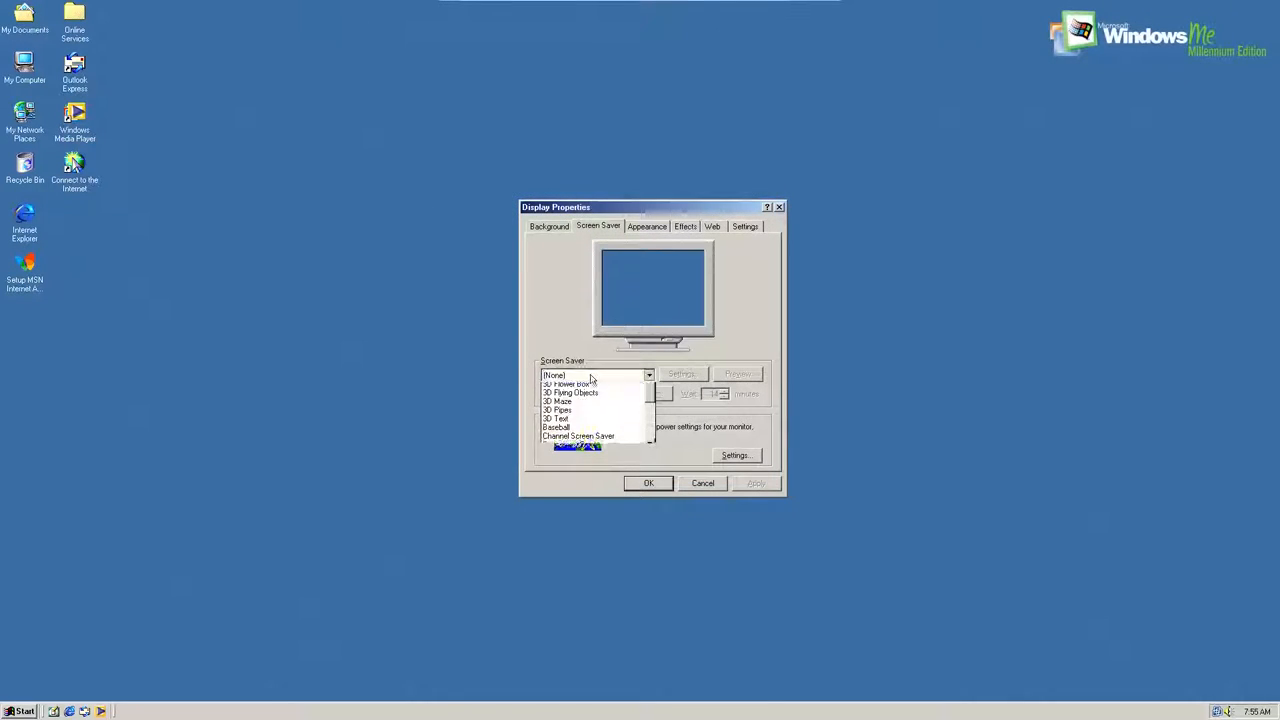
pyautogui.click(559, 401)
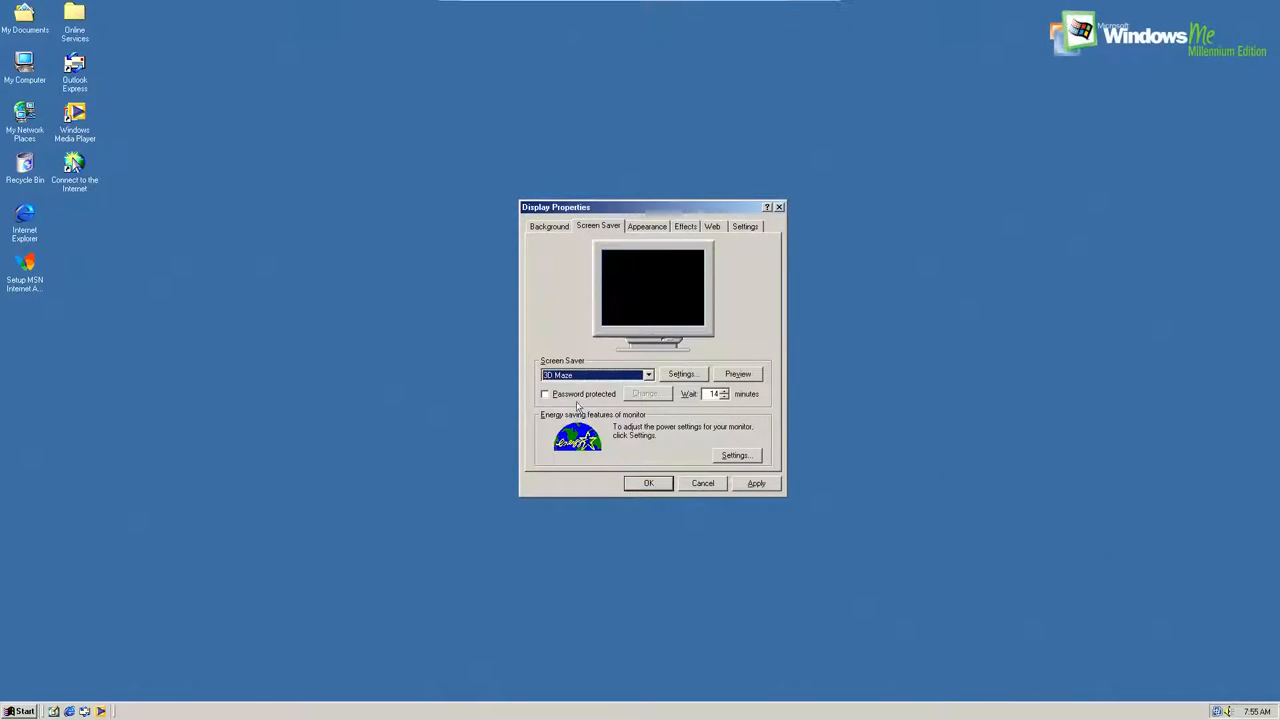
pyautogui.click(648, 374)
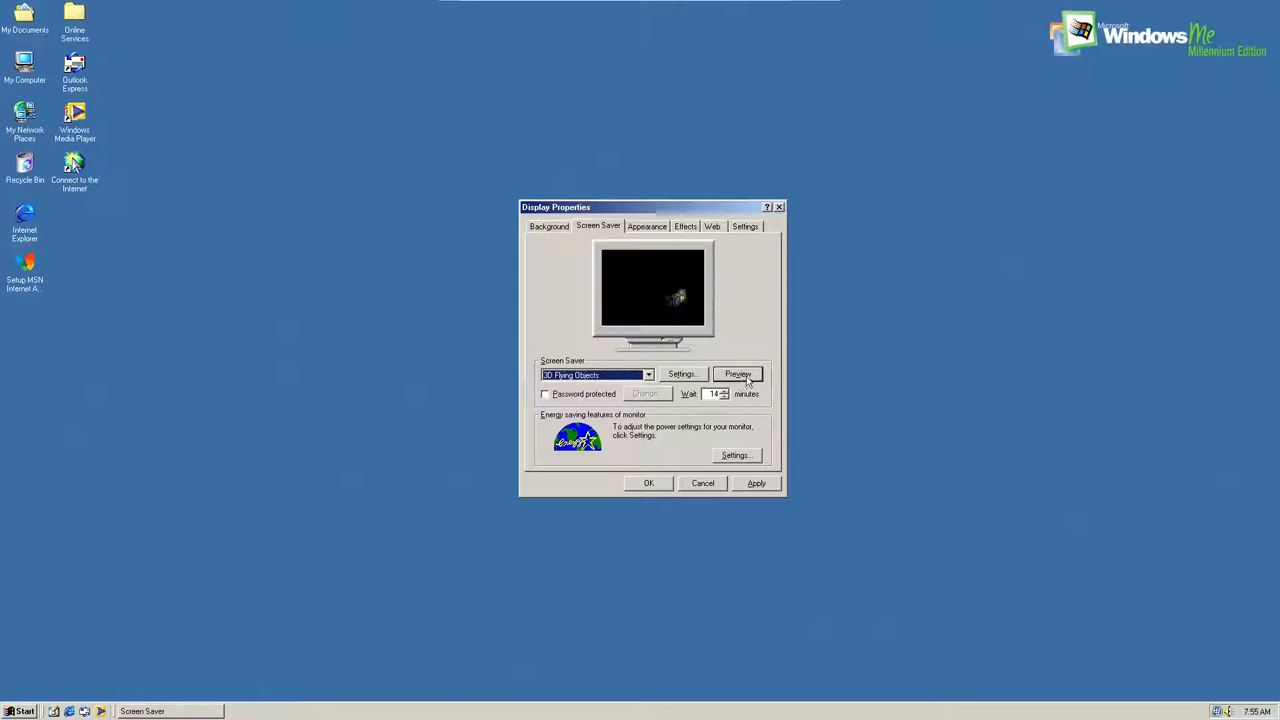
pyautogui.click(681, 374)
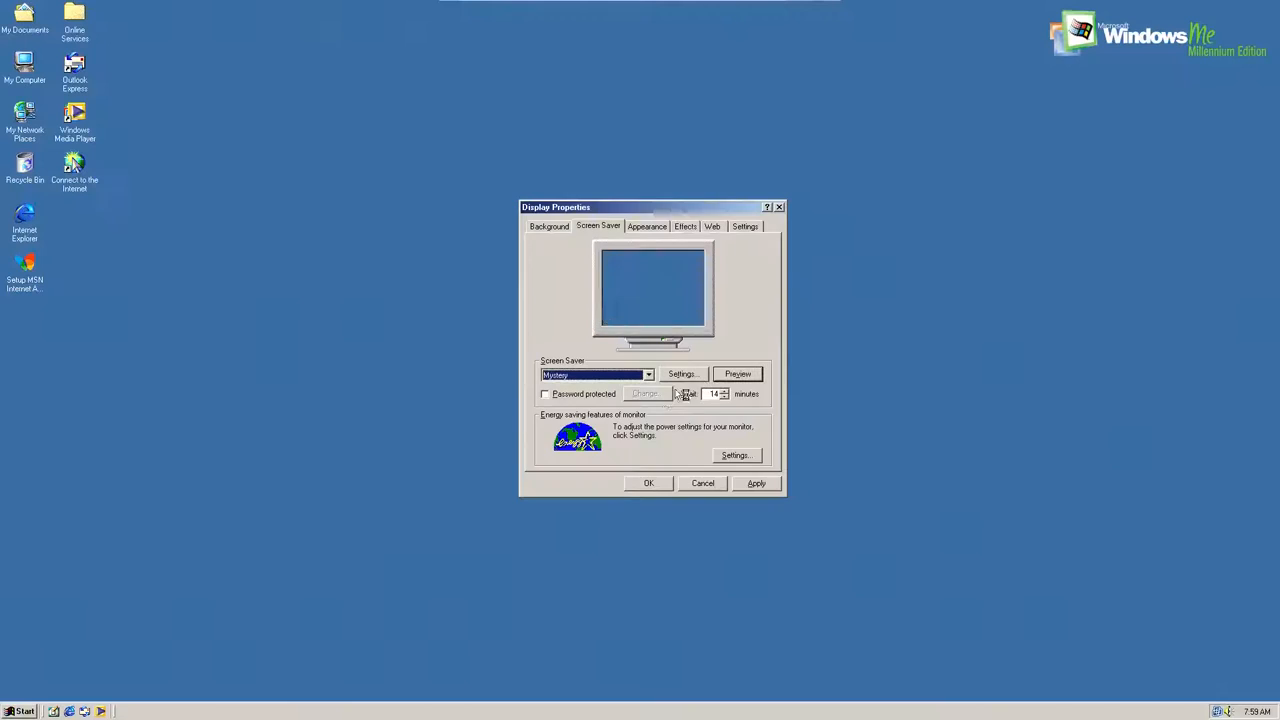
# Switch Display Properties to Appearance and drop down the Scheme list on Windows Standard
pyautogui.click(737, 373)
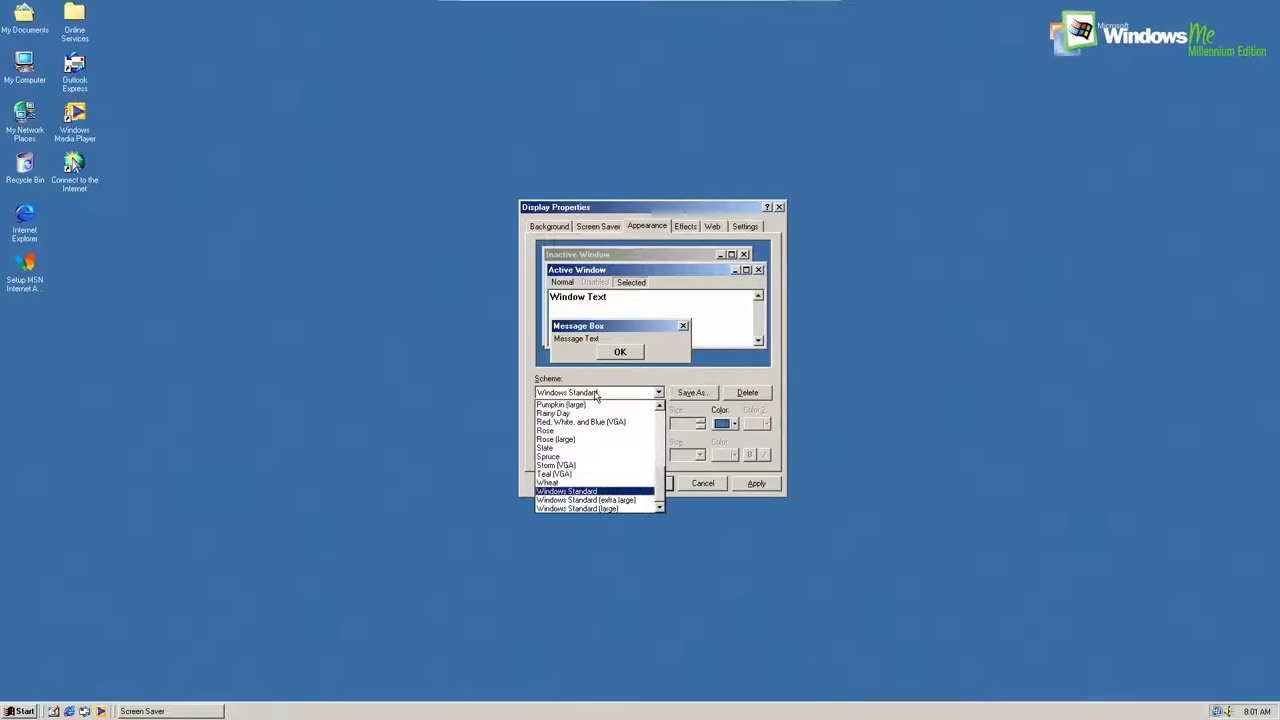
# Apply High Contrast #1 (large), browse My Computer icons, then stop and replay New Wave Sound
pyautogui.click(555, 473)
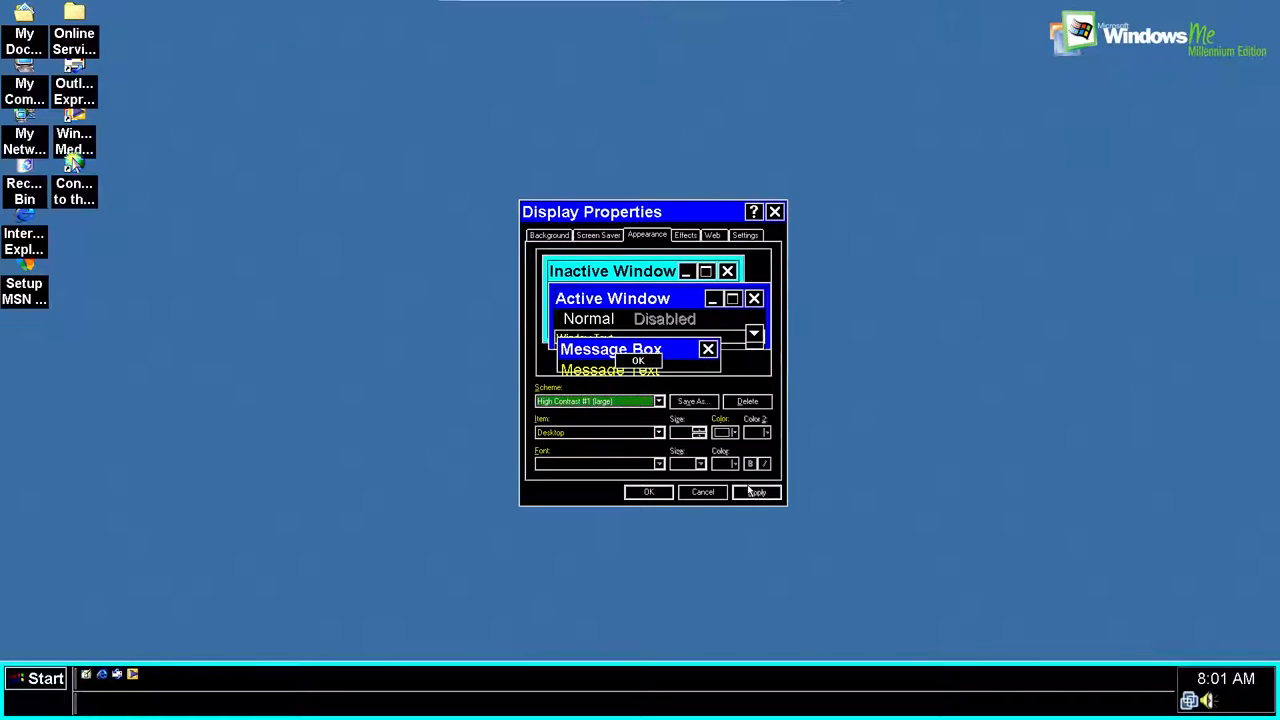
pyautogui.click(685, 235)
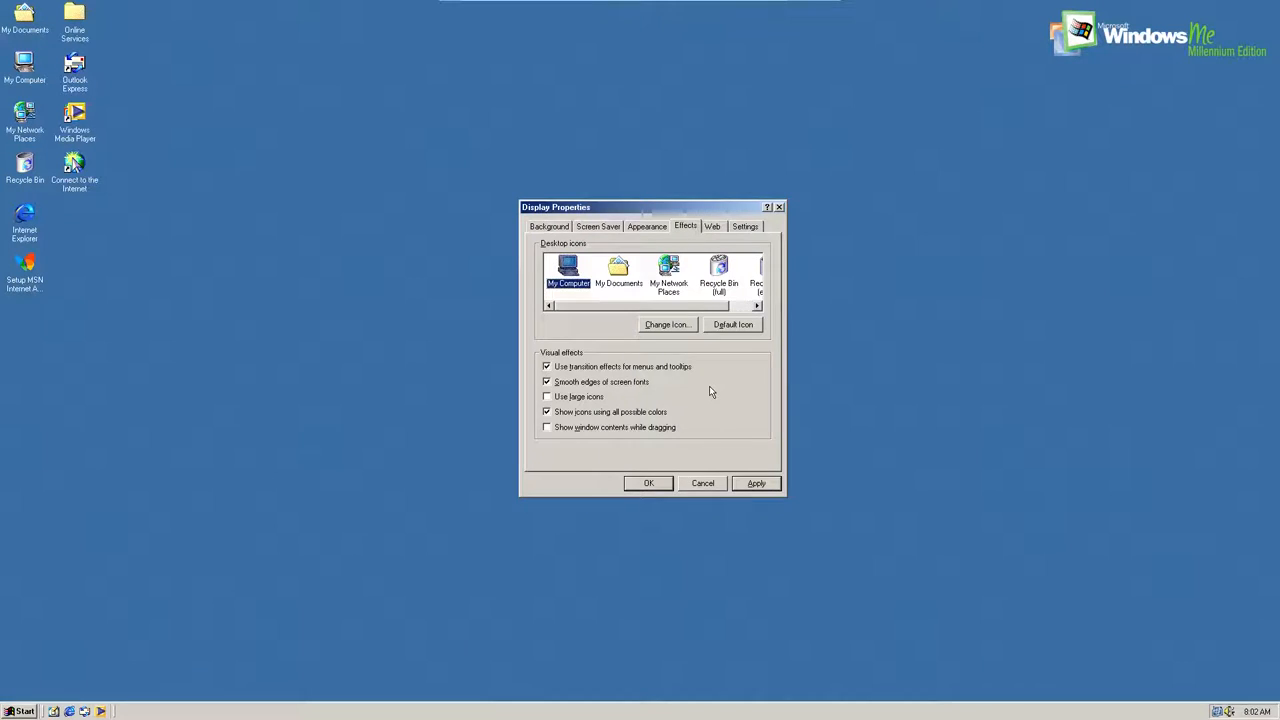
pyautogui.click(666, 324)
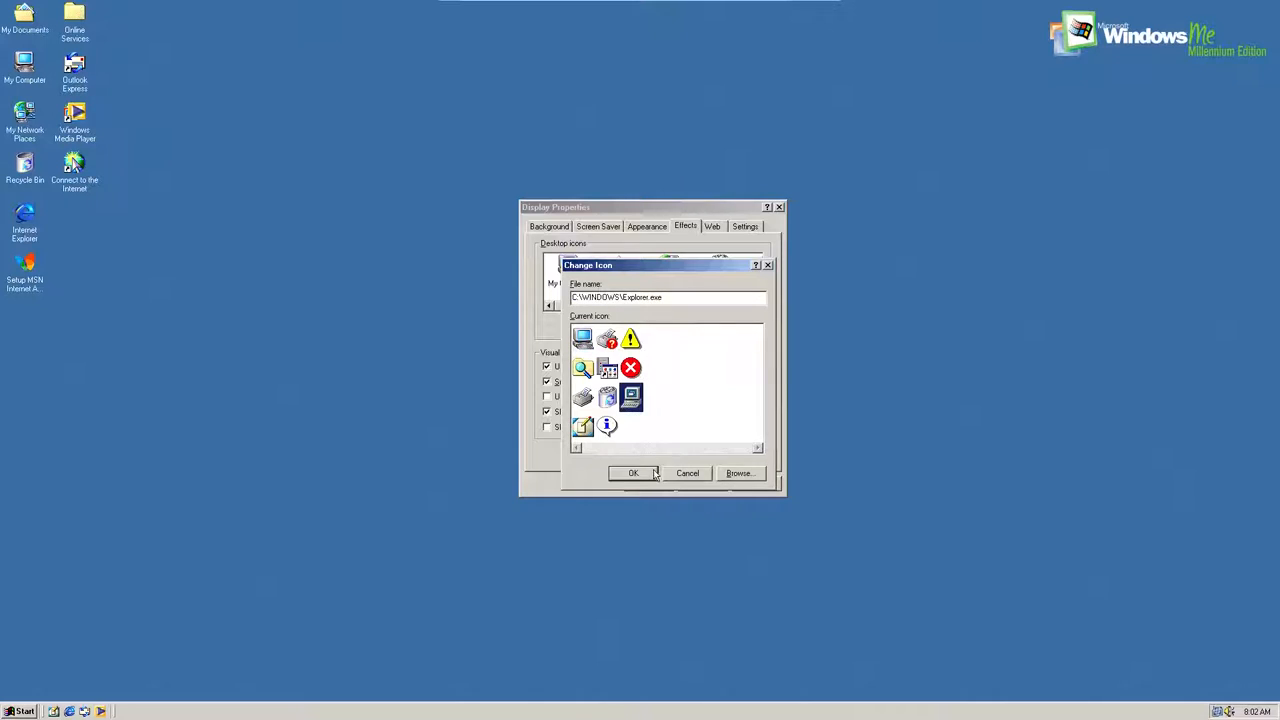
pyautogui.click(633, 473)
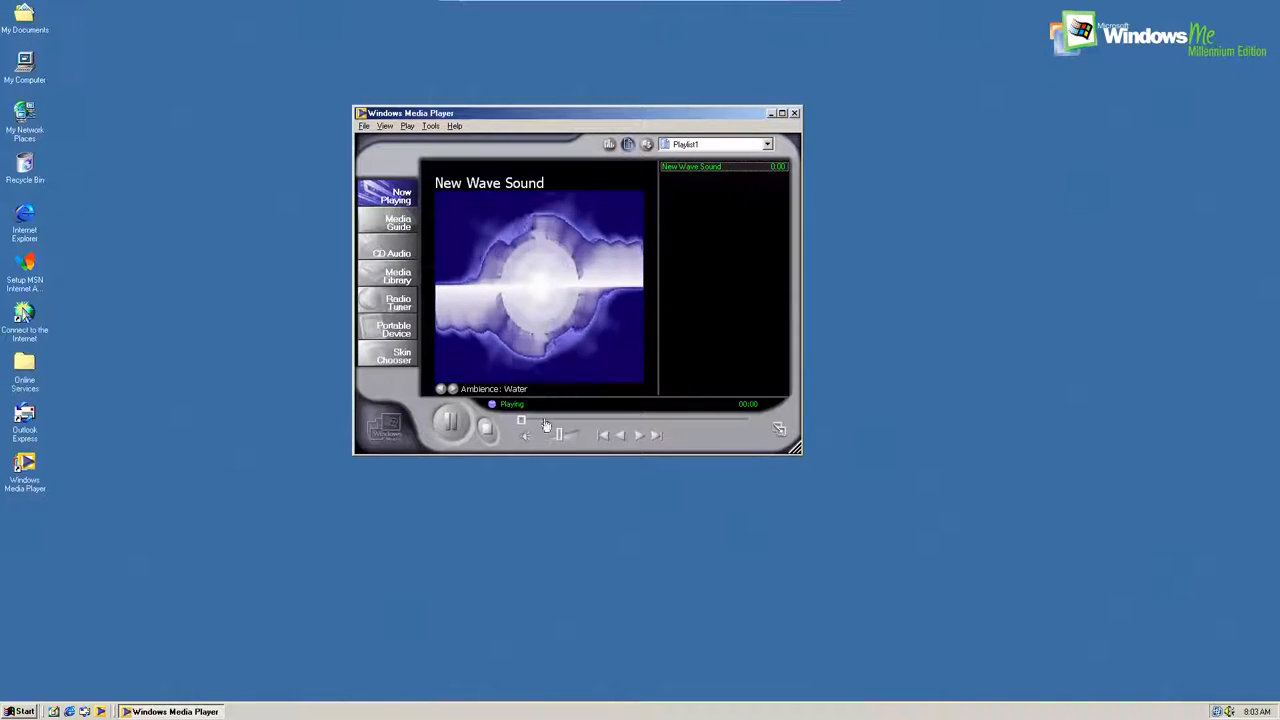
pyautogui.click(486, 424)
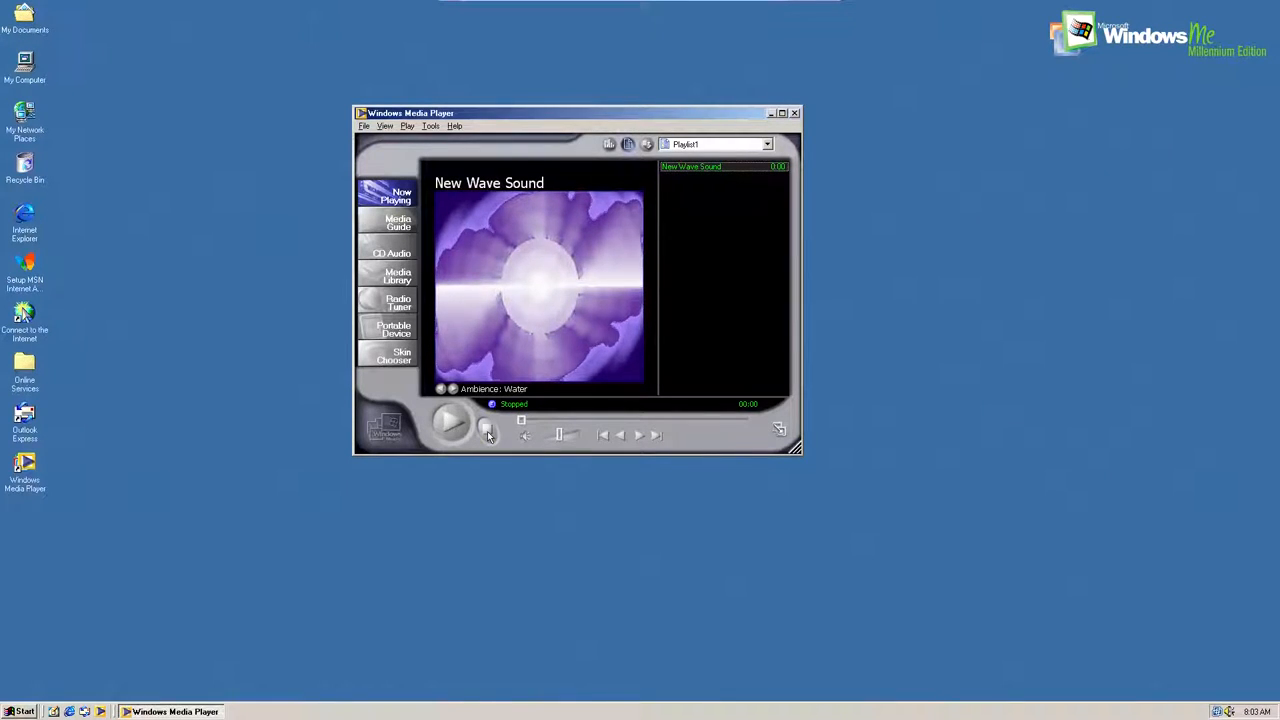
pyautogui.click(449, 422)
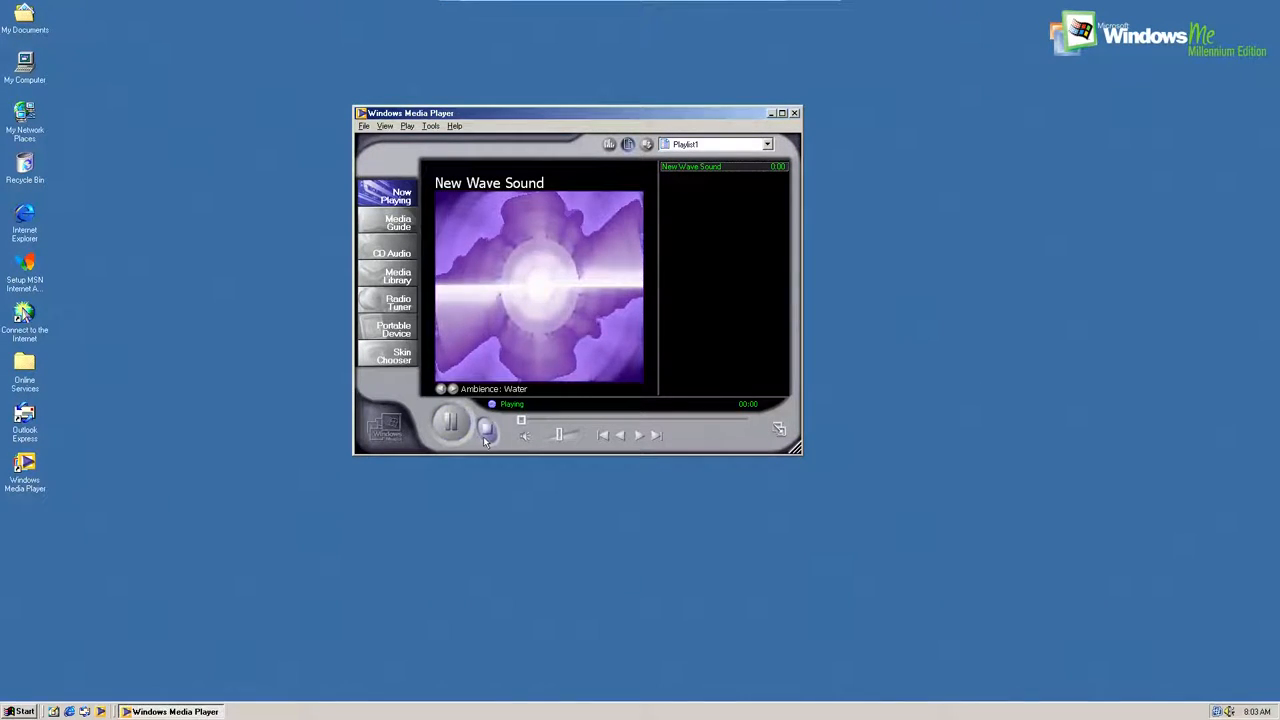